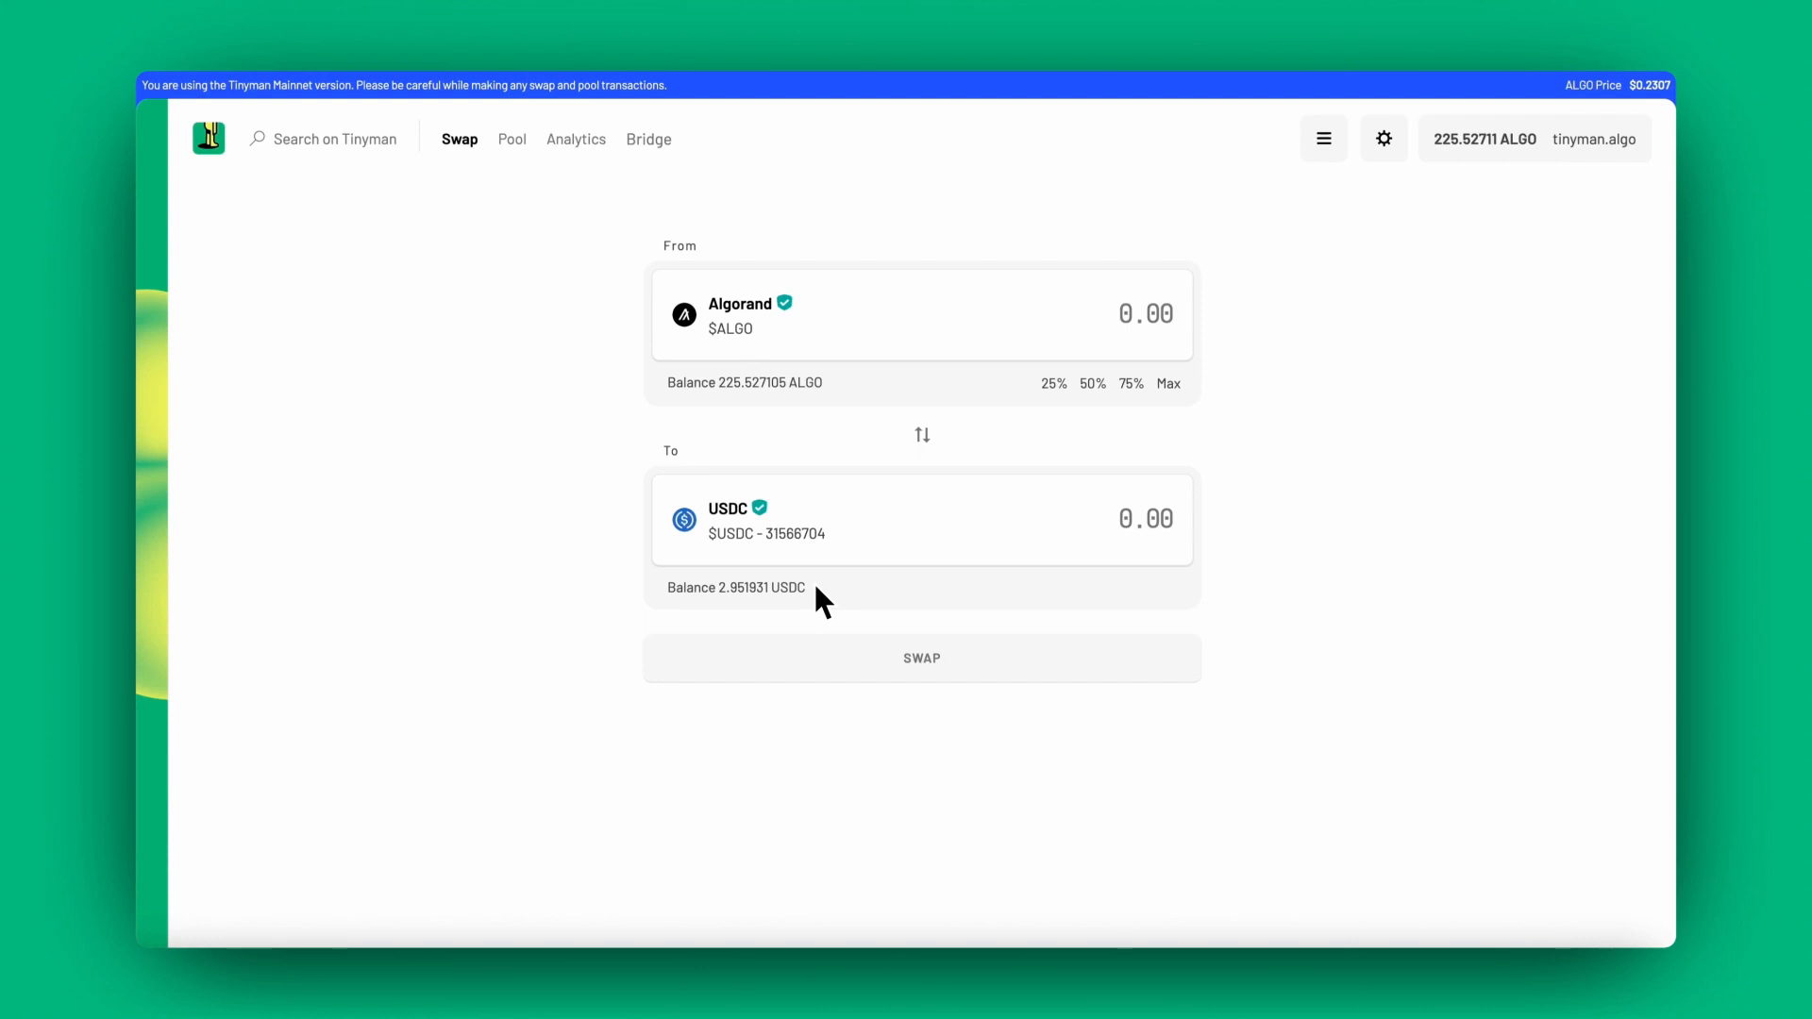
pyautogui.moveTo(1303, 584)
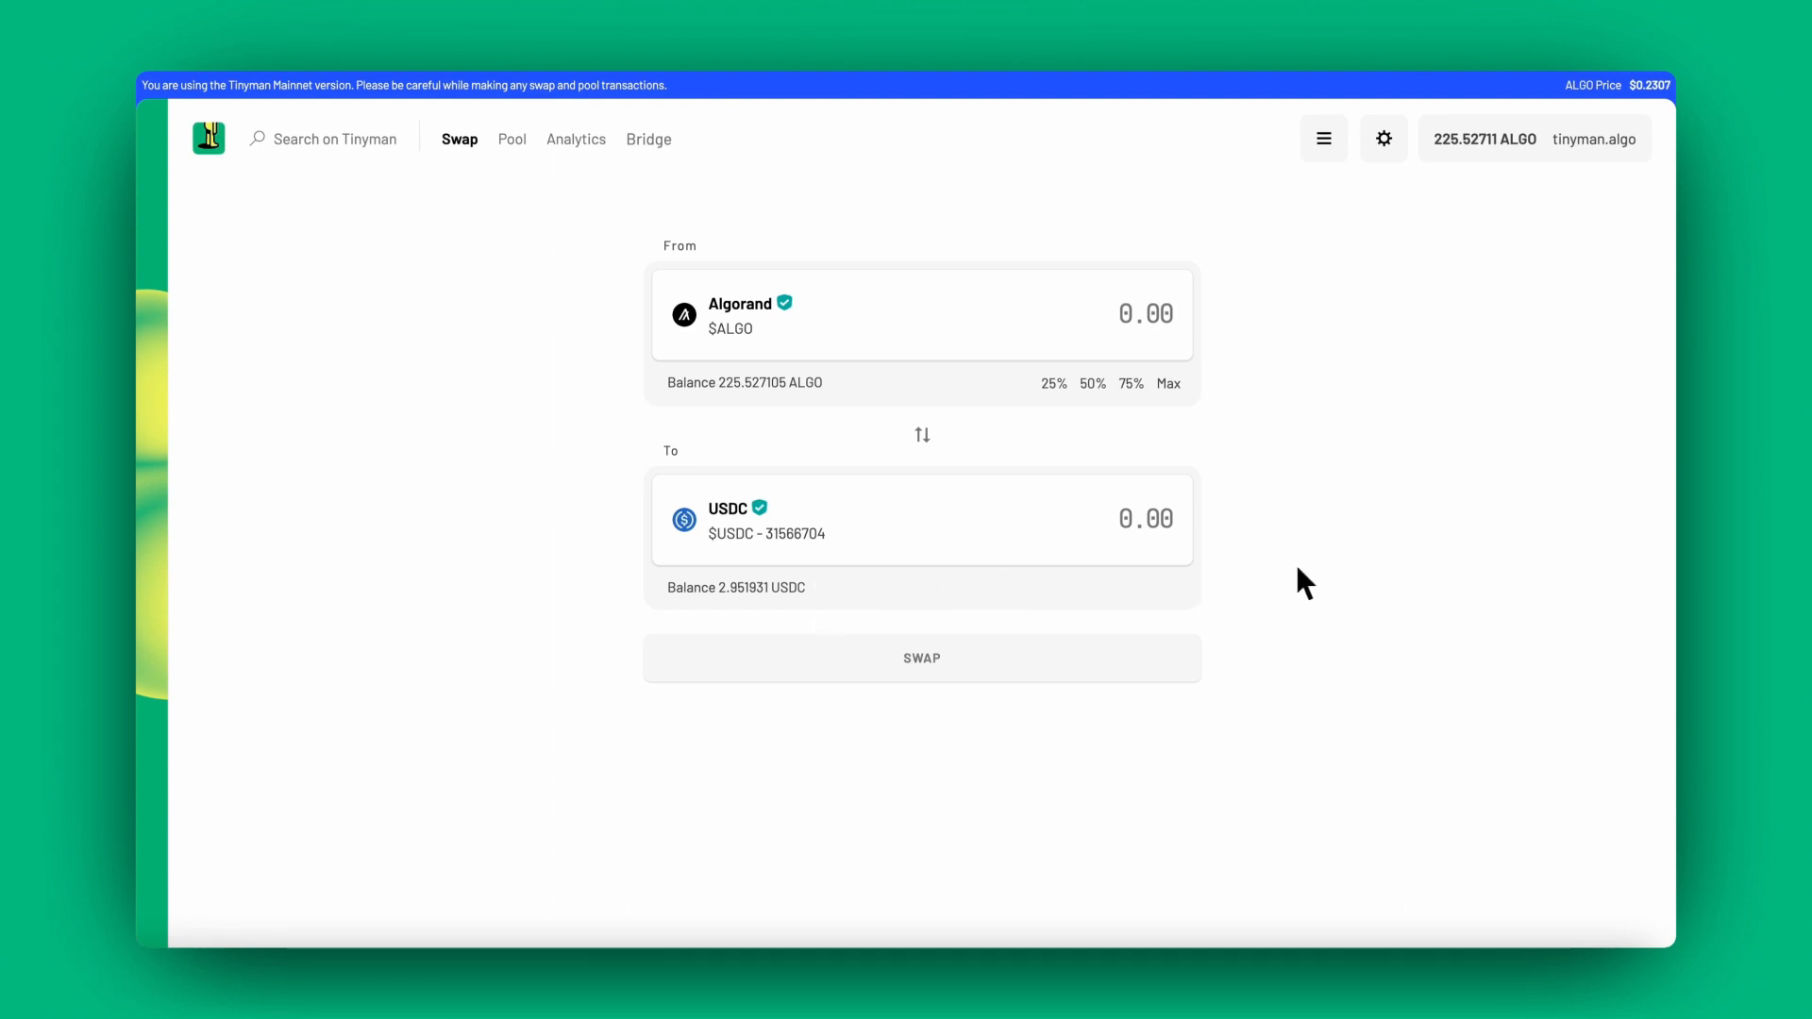
pyautogui.moveTo(1222, 522)
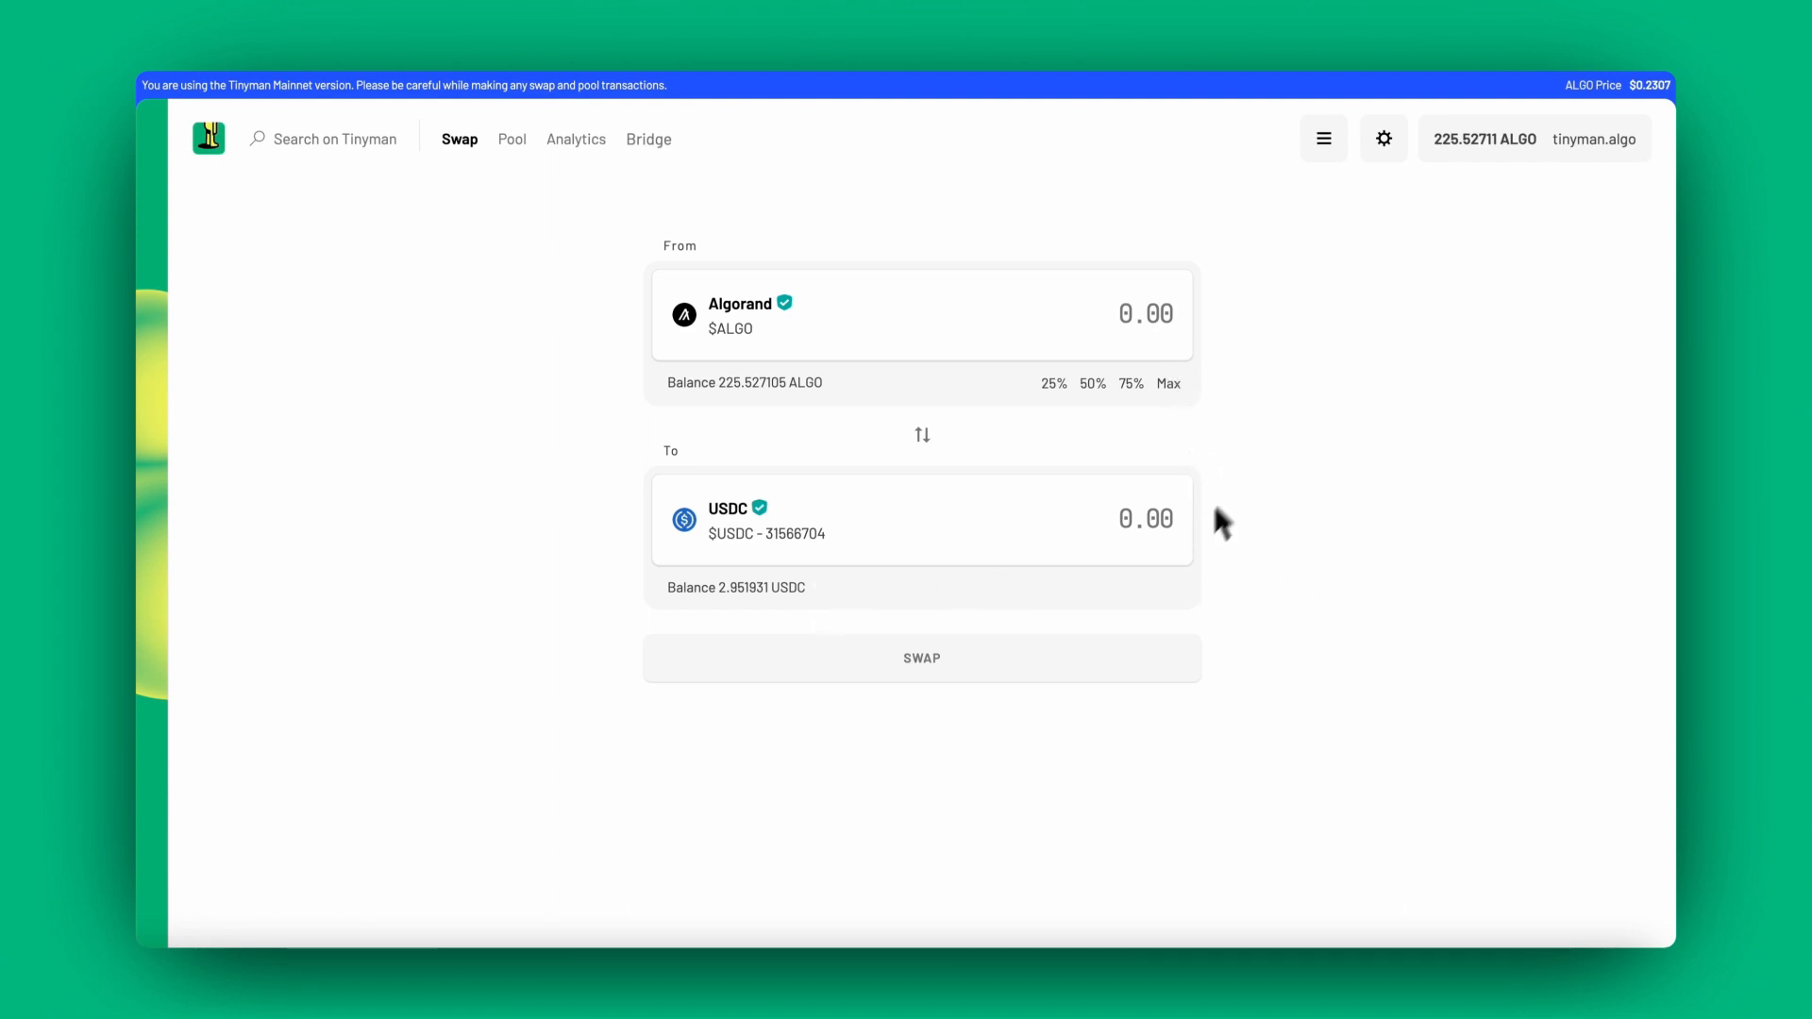
pyautogui.moveTo(592, 168)
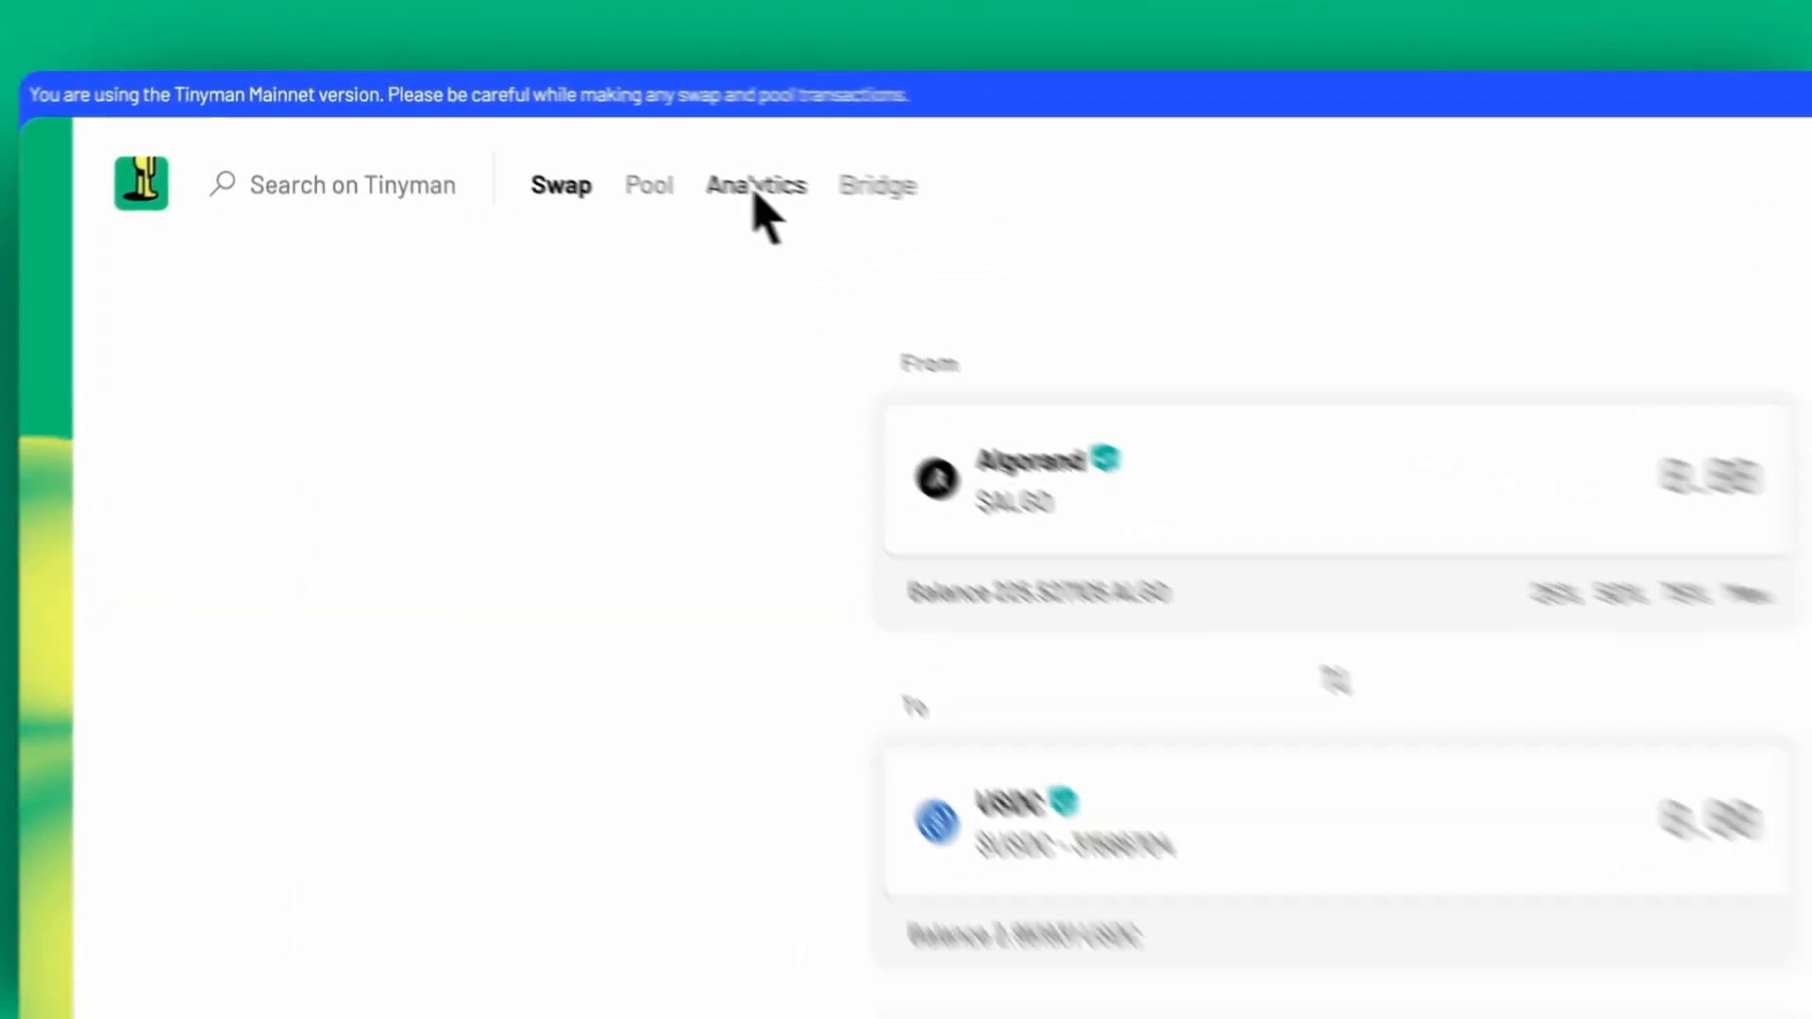
# - View Analytics Assets with unverified tokens hidden, scrolling through the token TVL, volume and price table
pyautogui.click(755, 185)
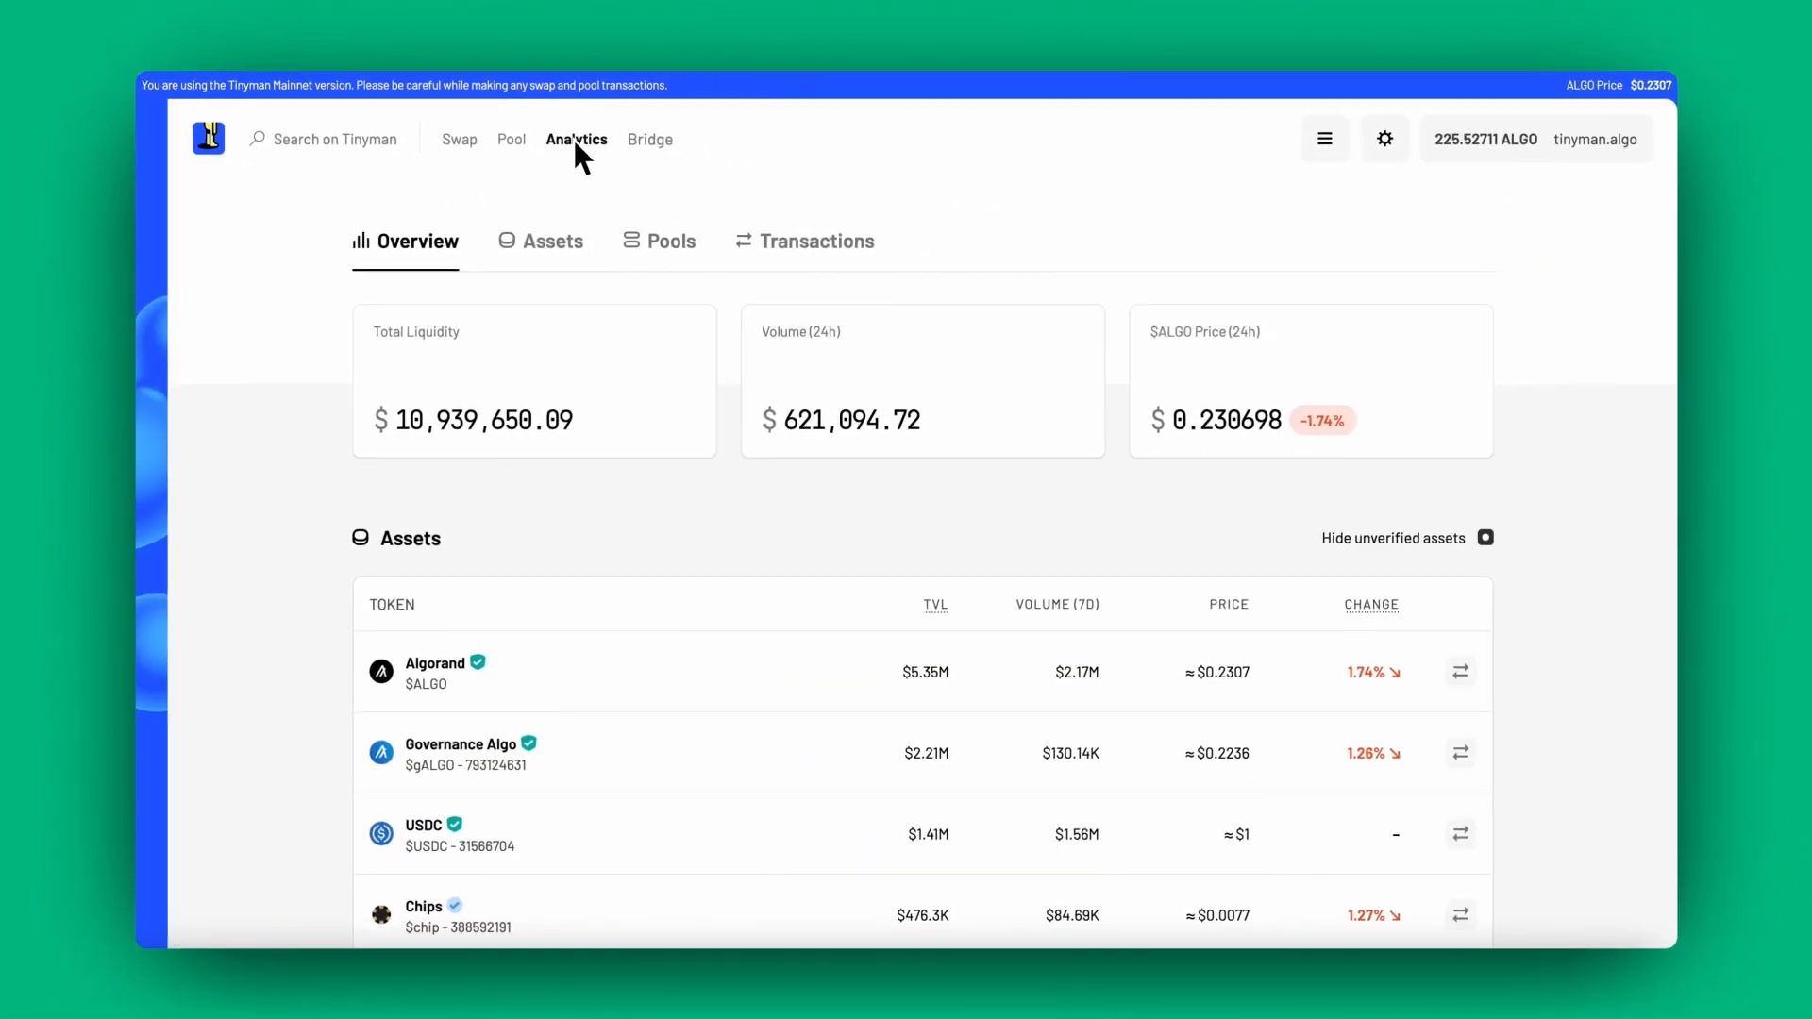
pyautogui.click(551, 241)
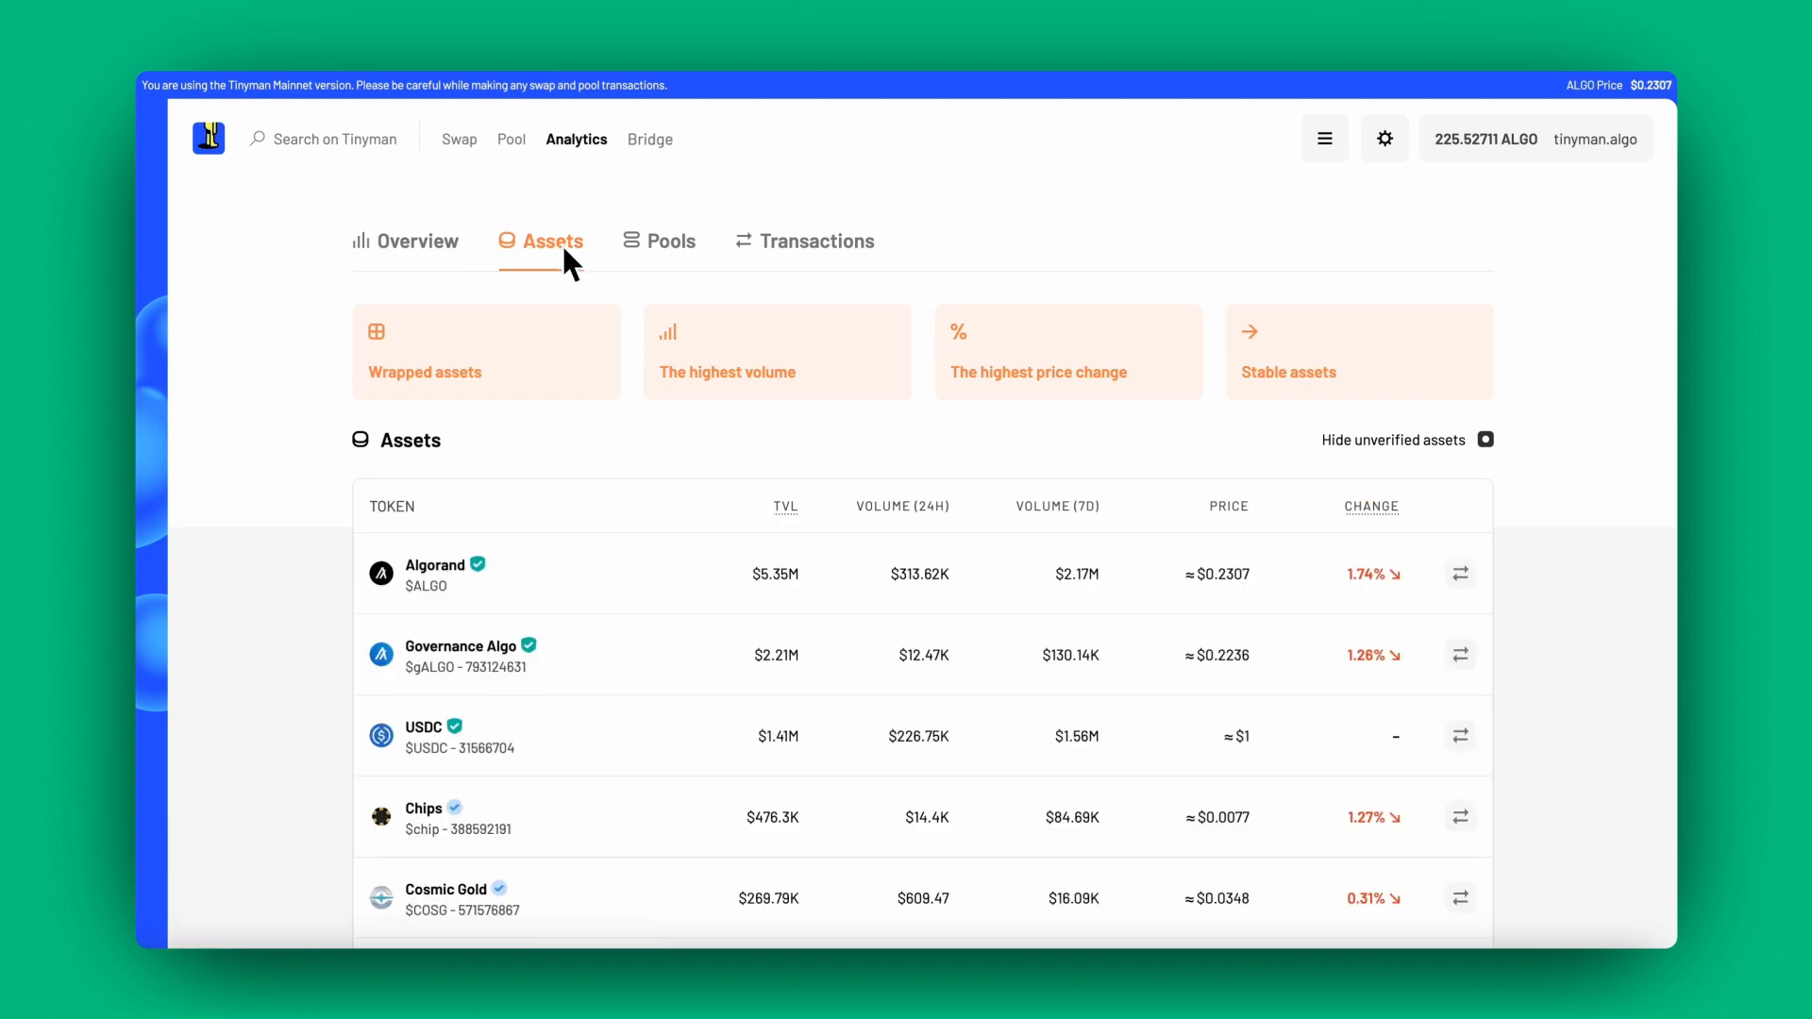
pyautogui.moveTo(674, 443)
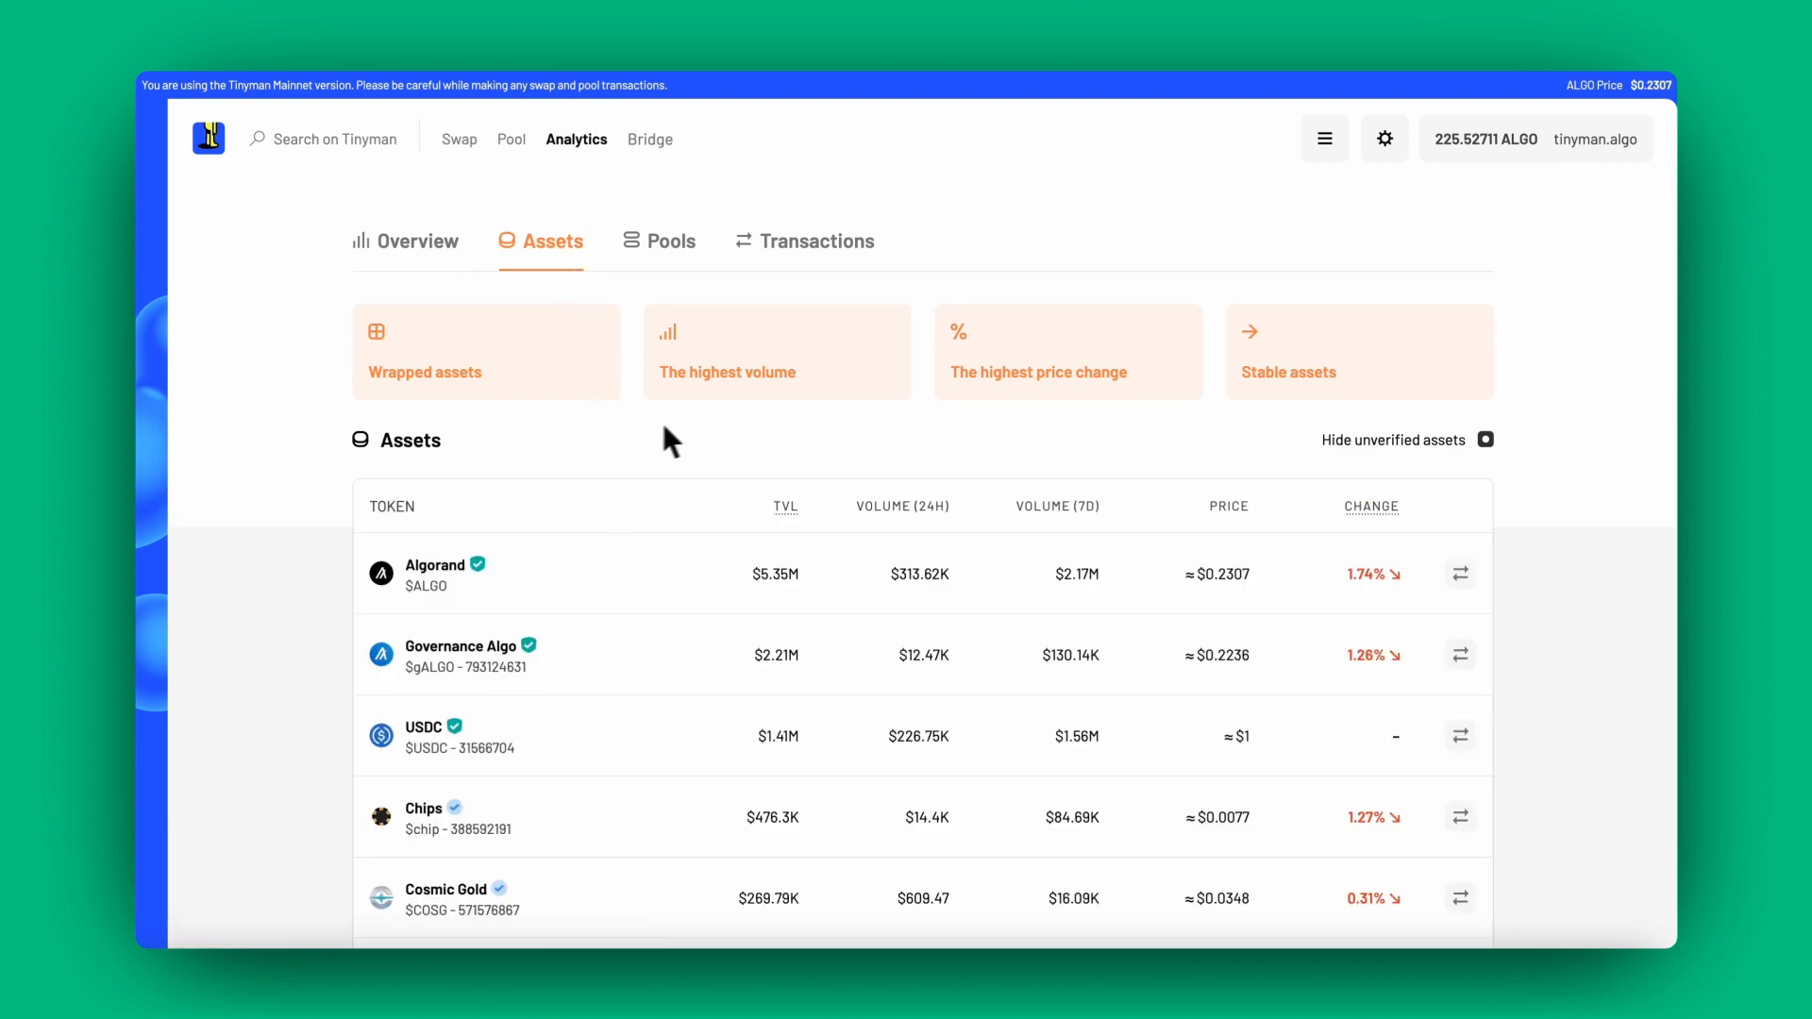
pyautogui.click(1488, 440)
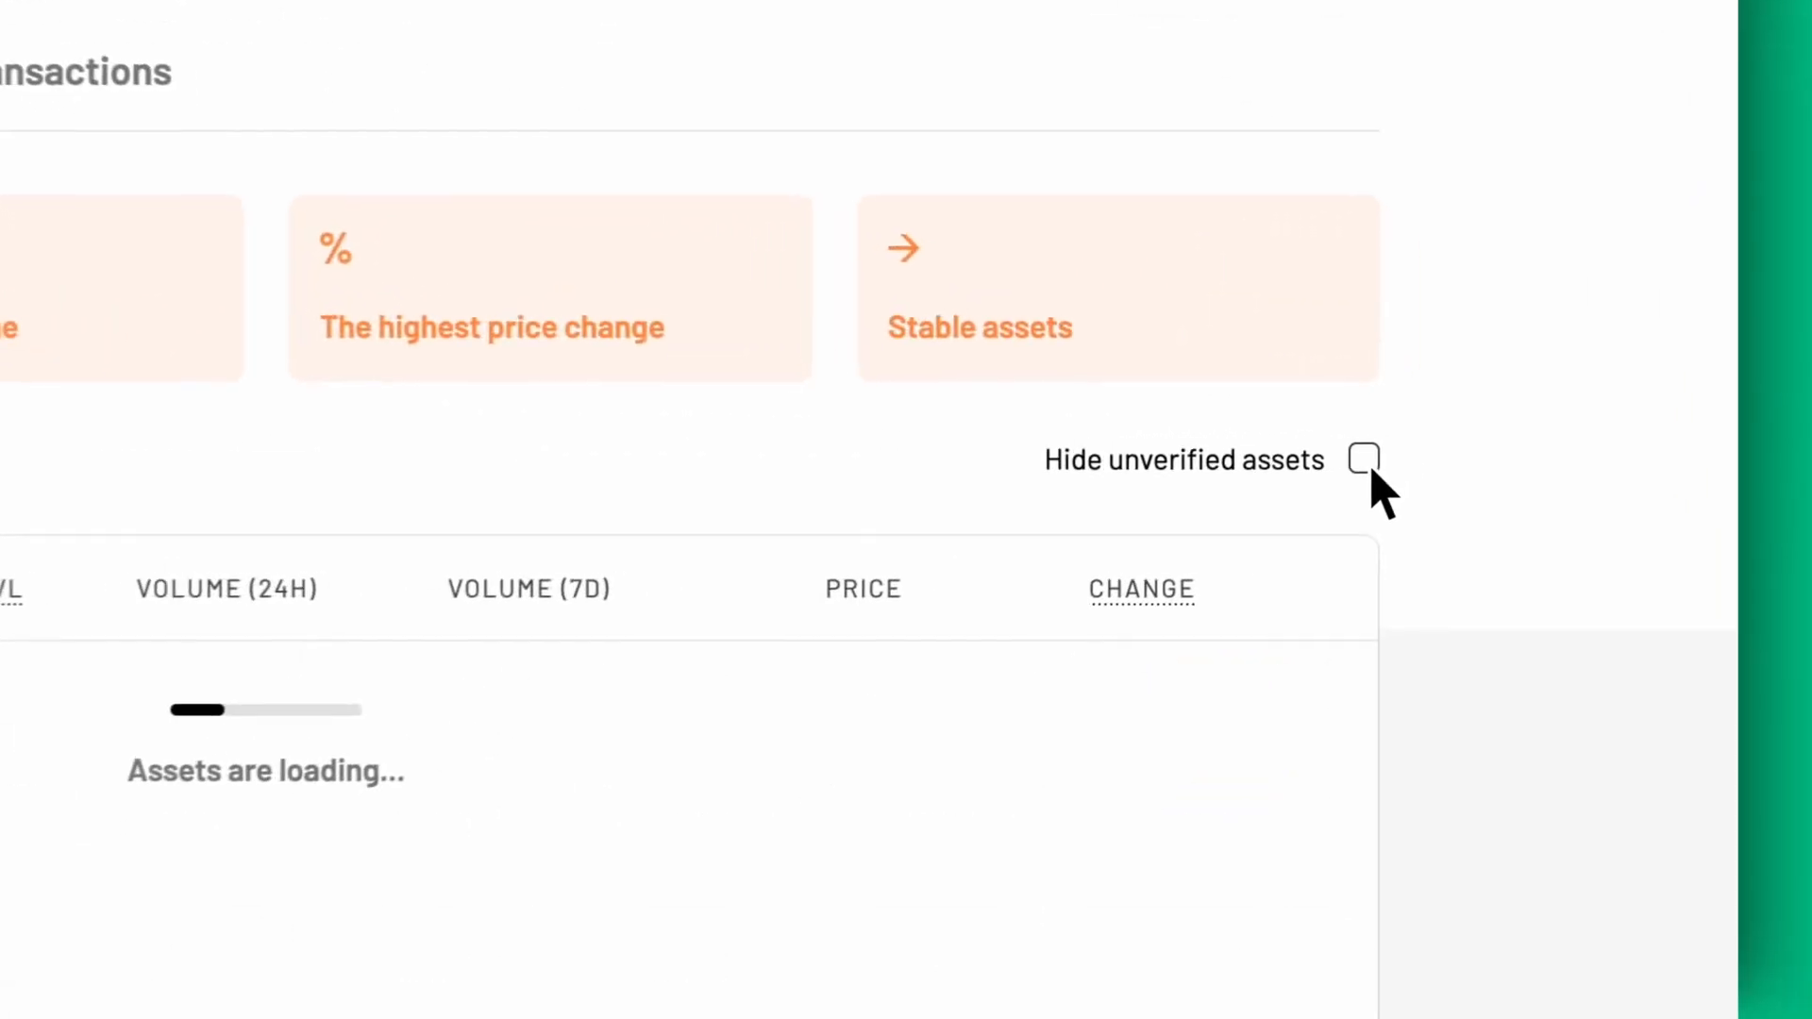
pyautogui.click(1363, 459)
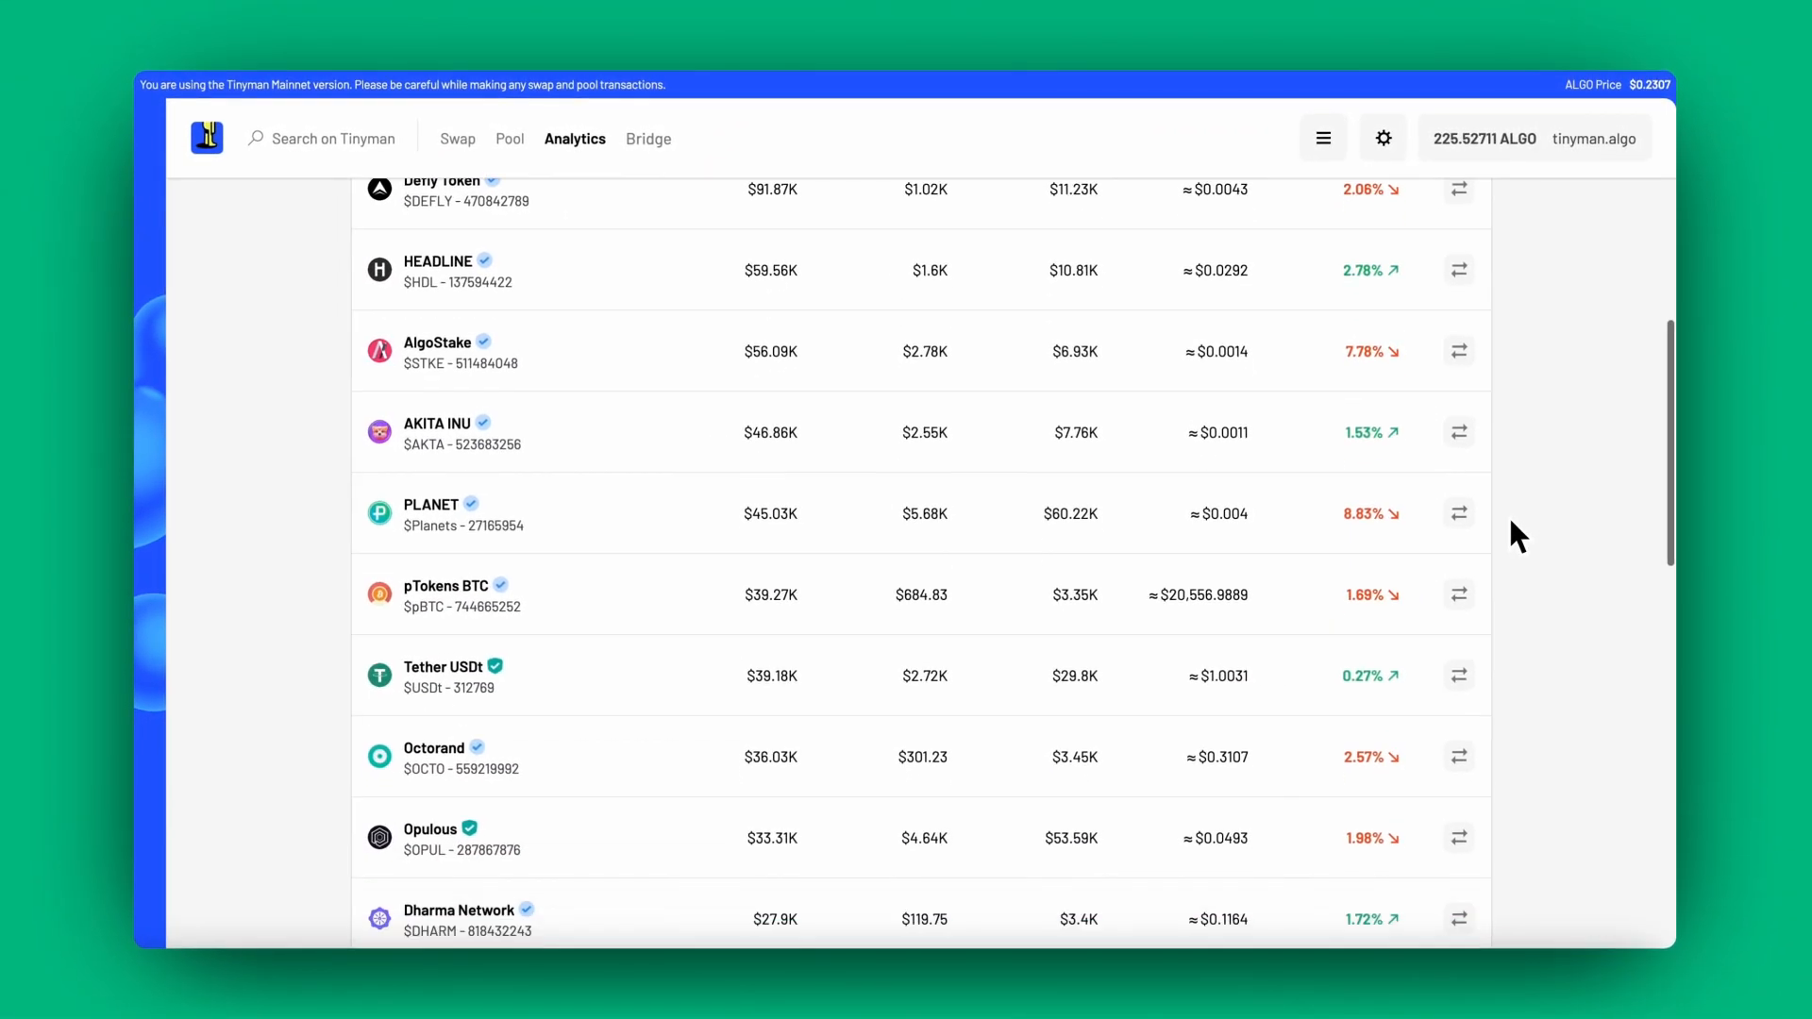
pyautogui.scroll(-3)
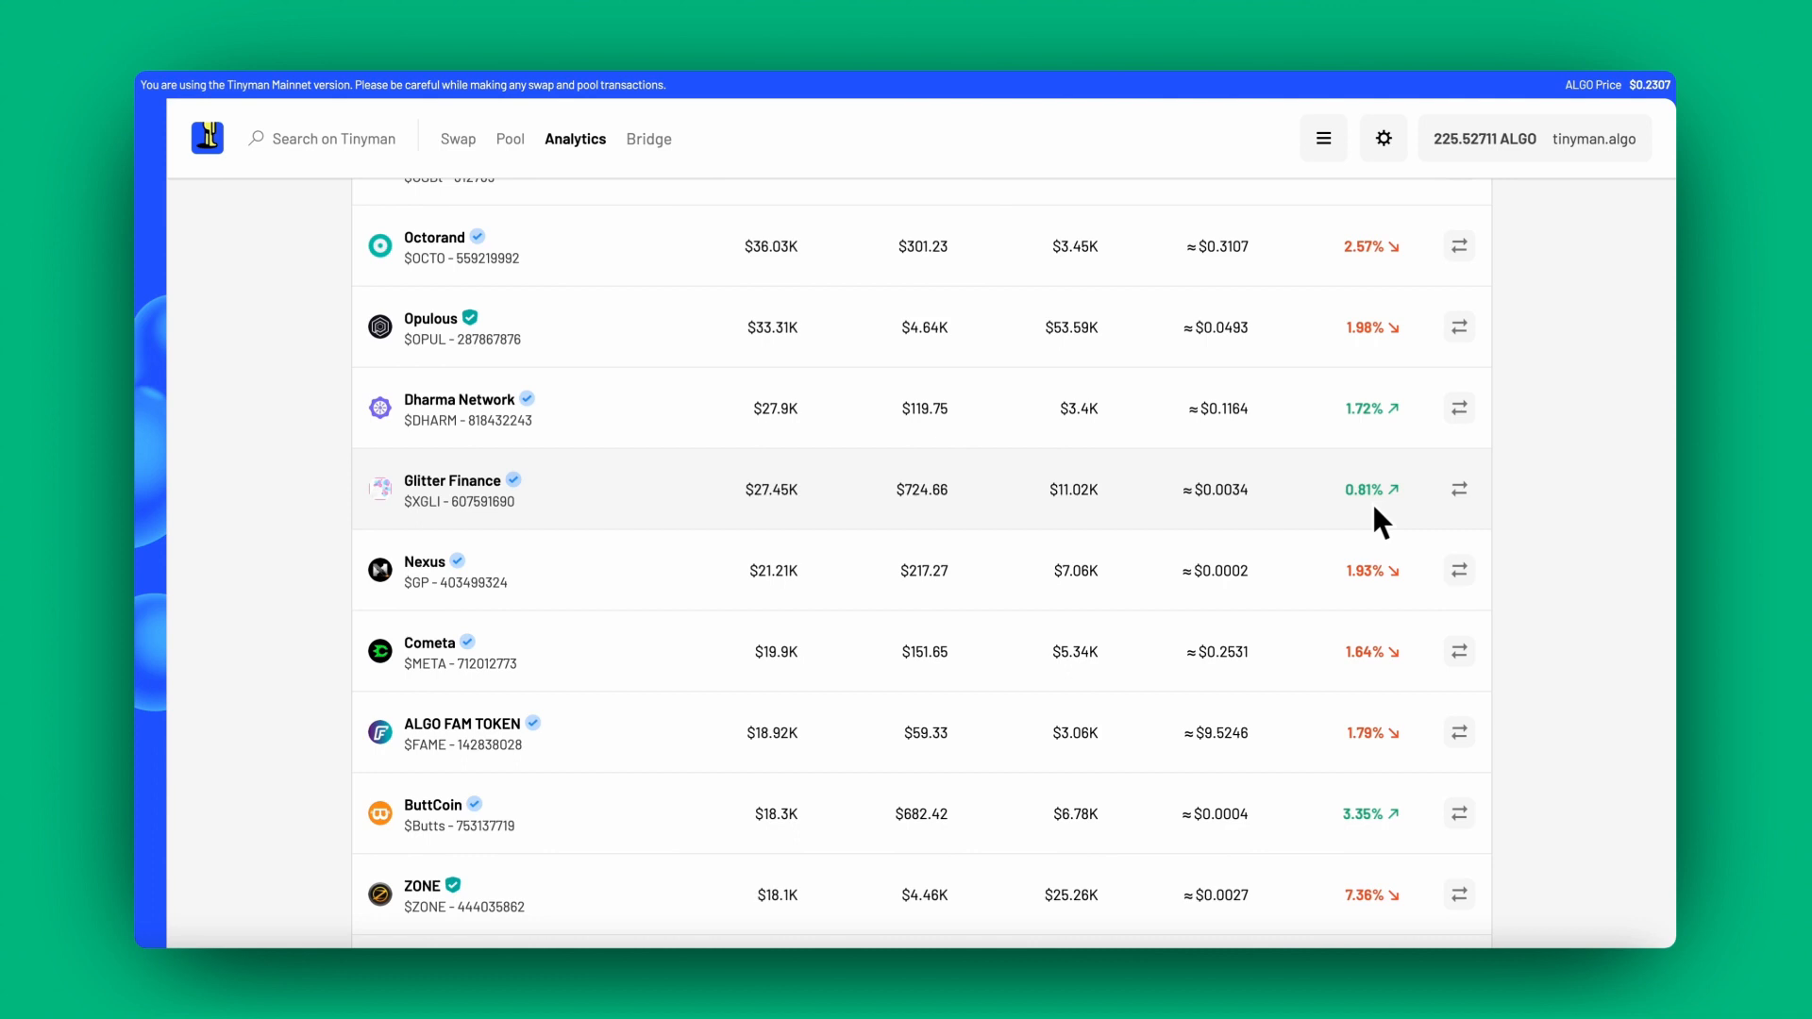
pyautogui.moveTo(1543, 552)
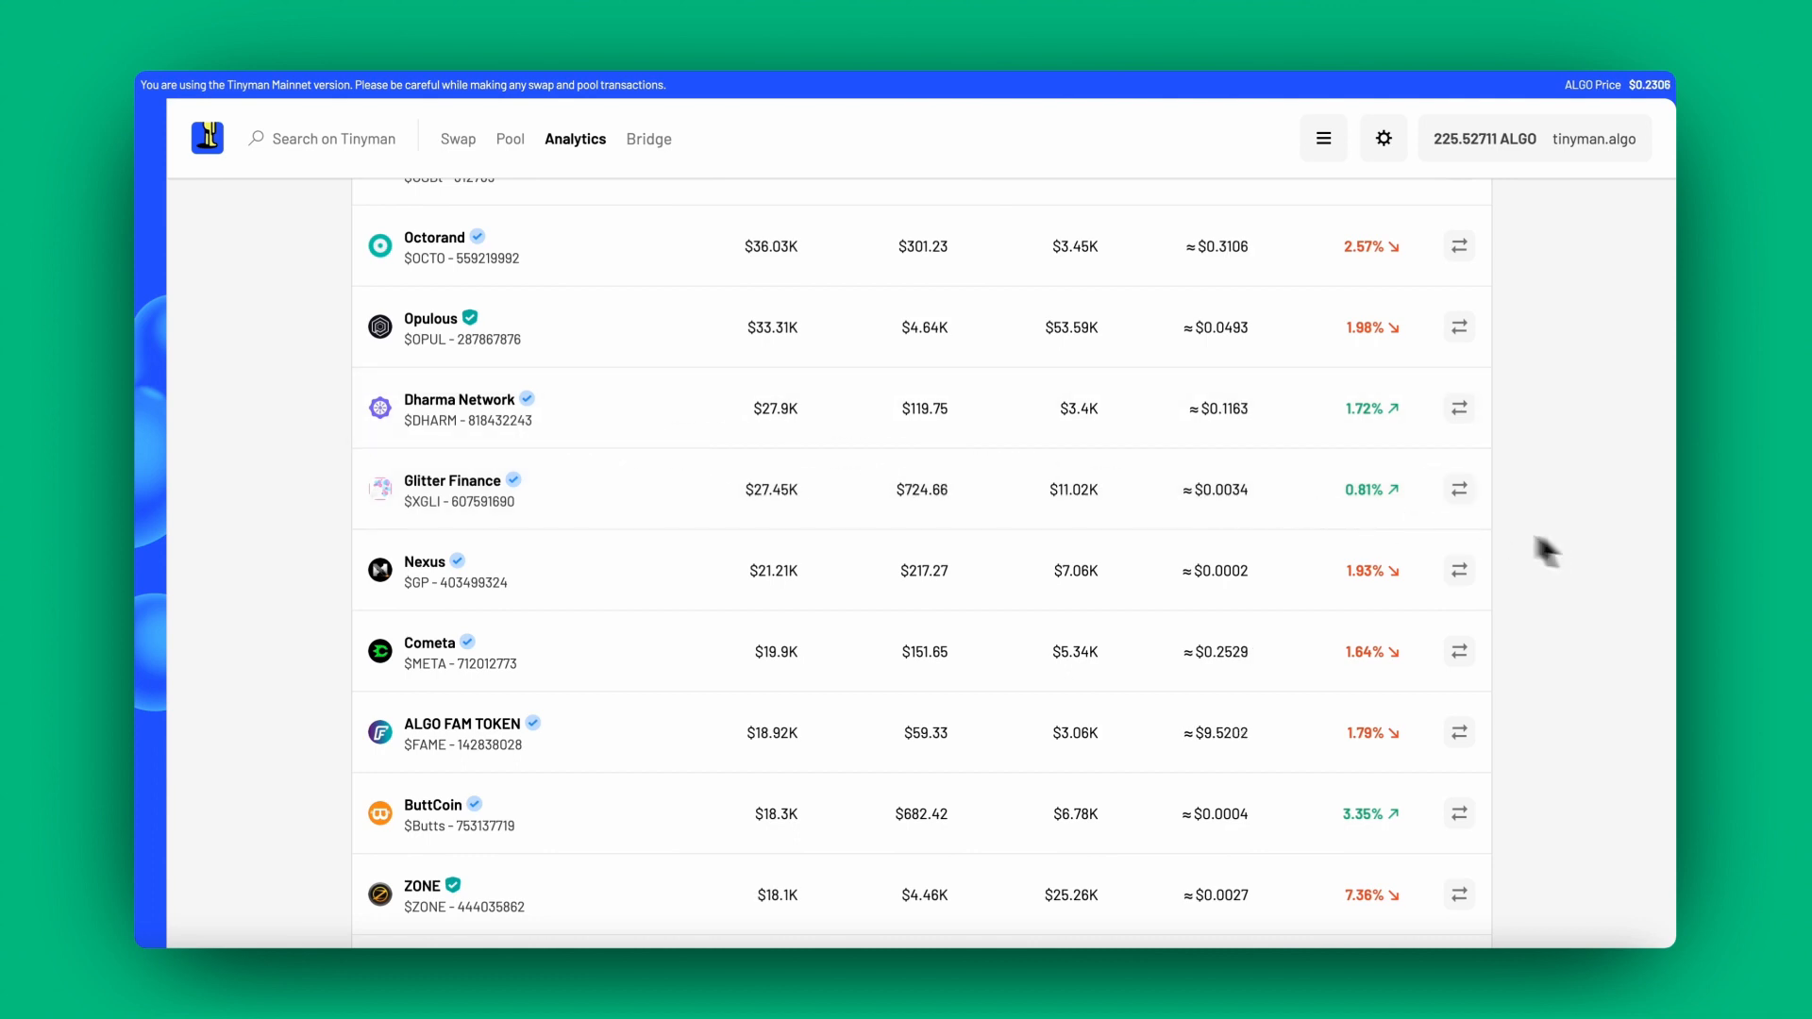
pyautogui.scroll(3)
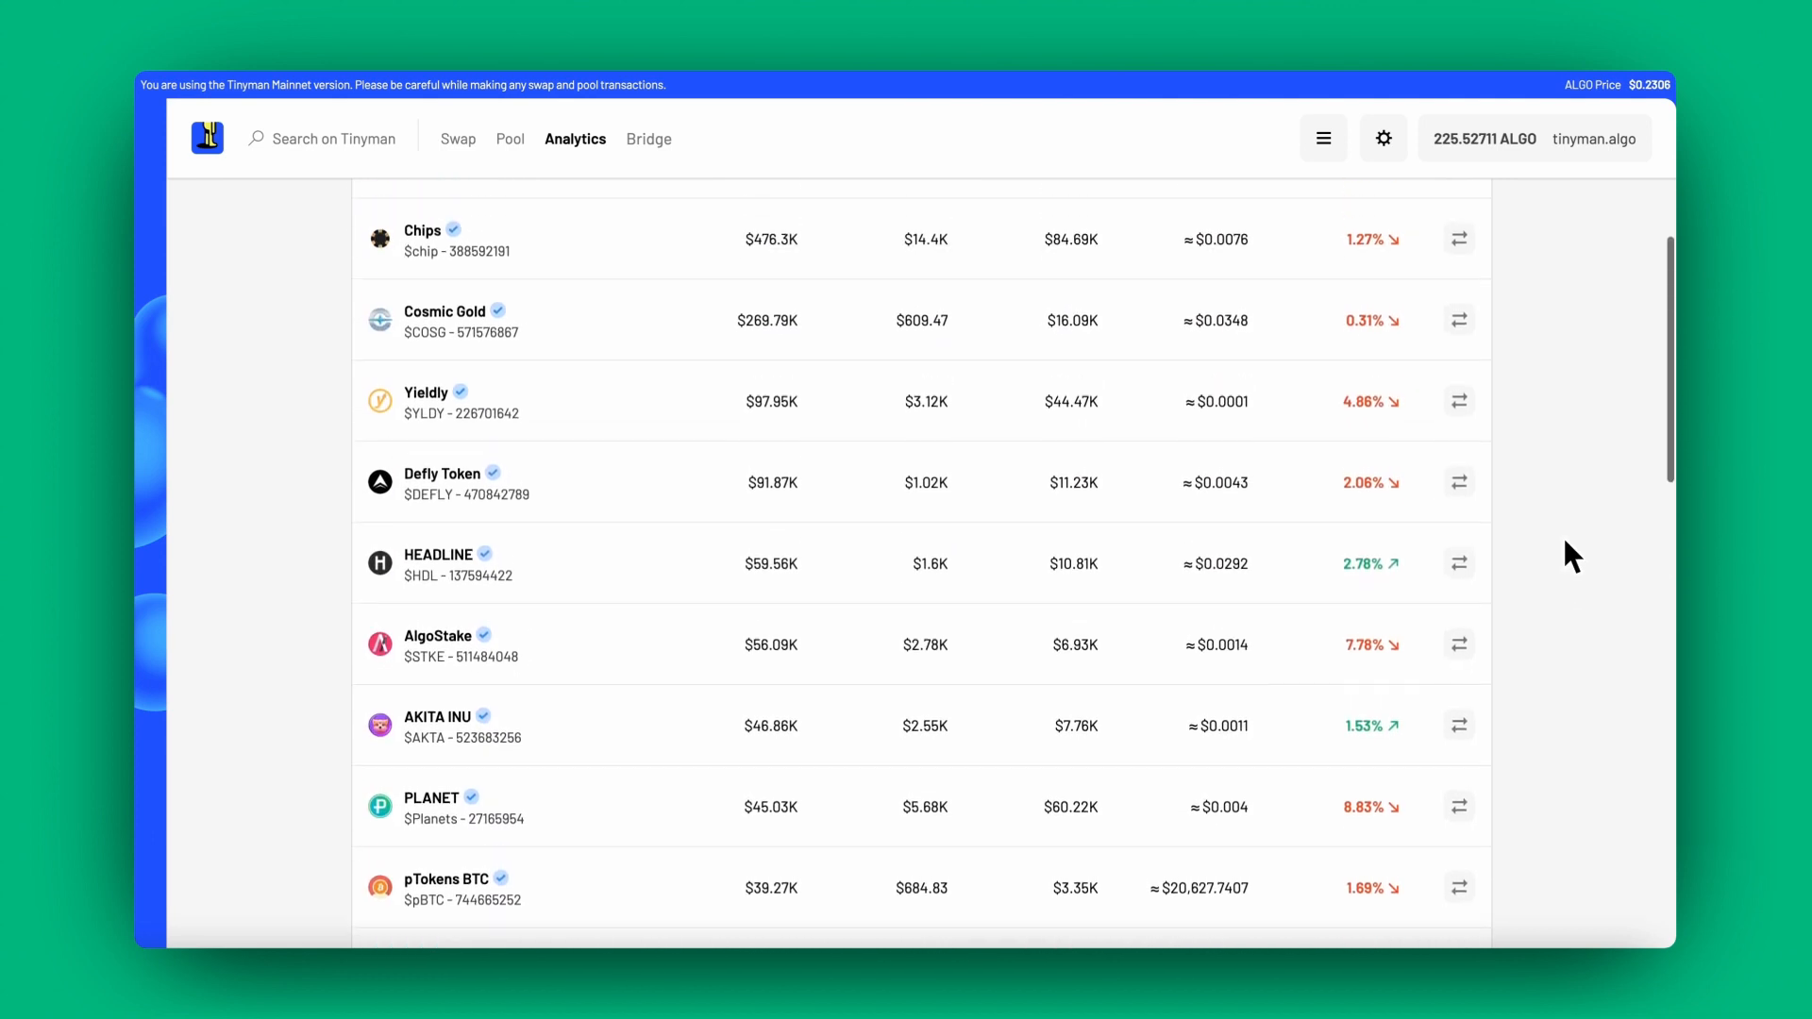
pyautogui.scroll(3)
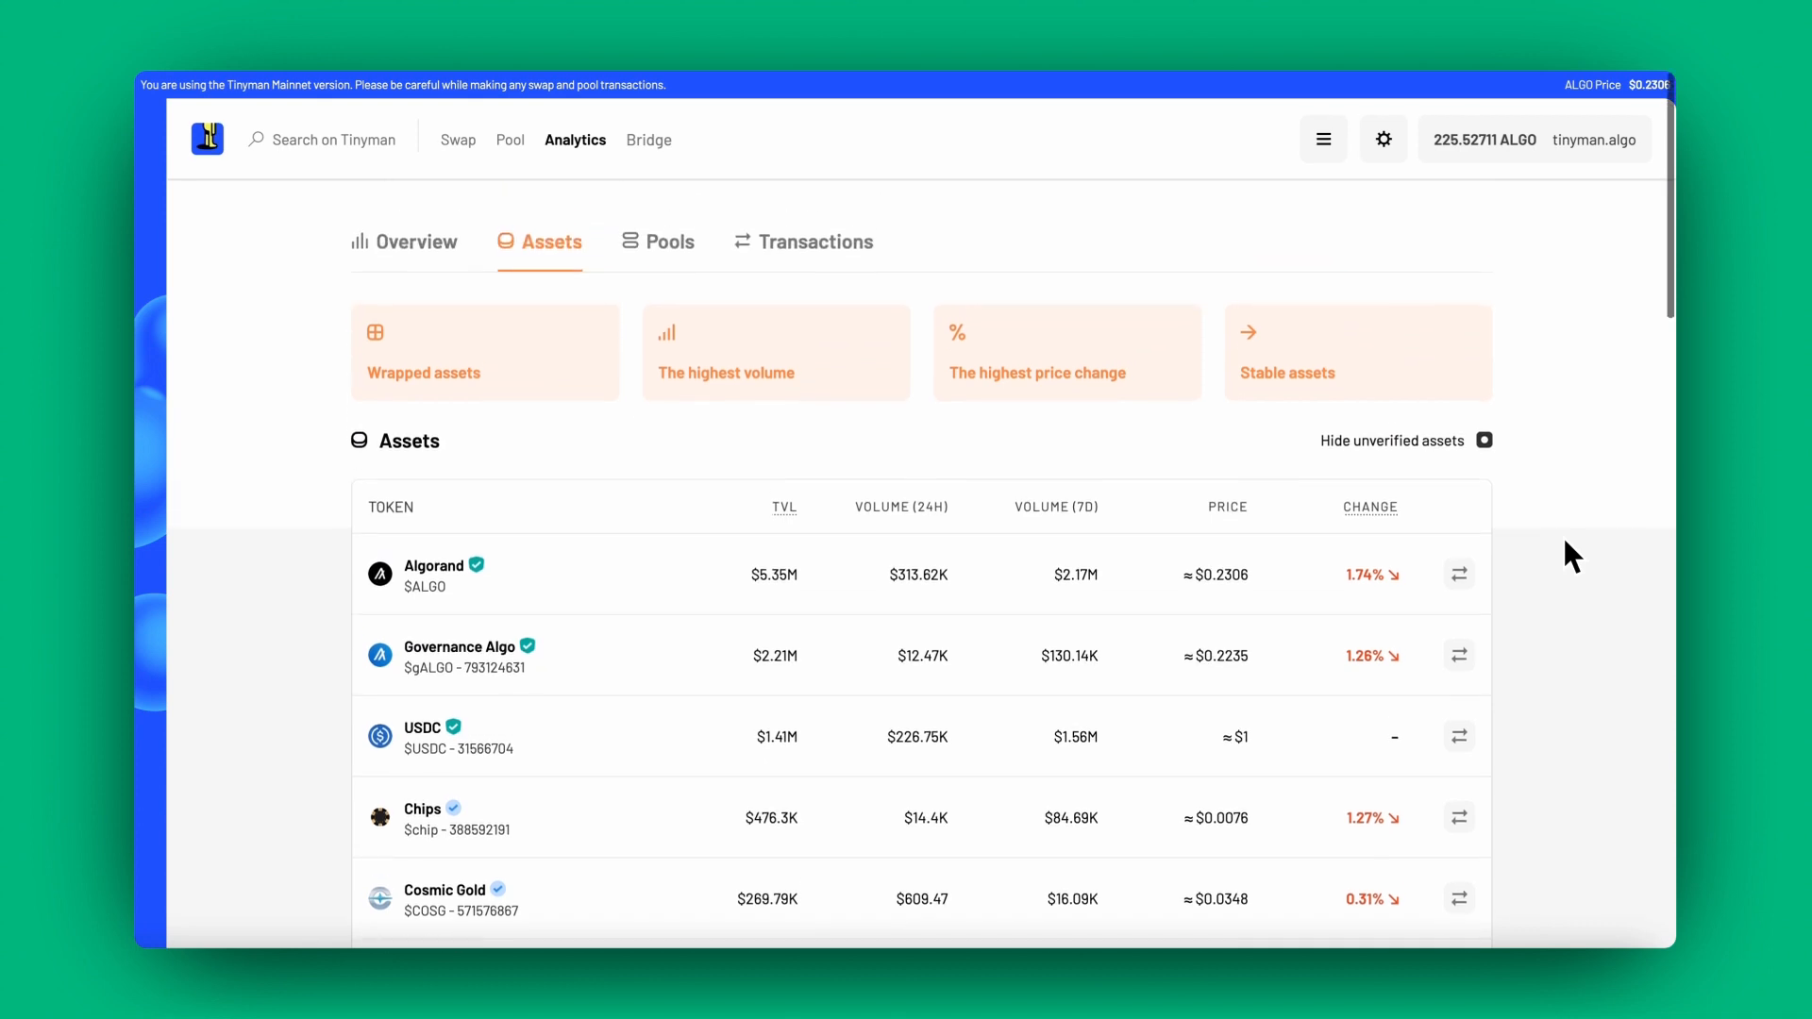
pyautogui.moveTo(479, 756)
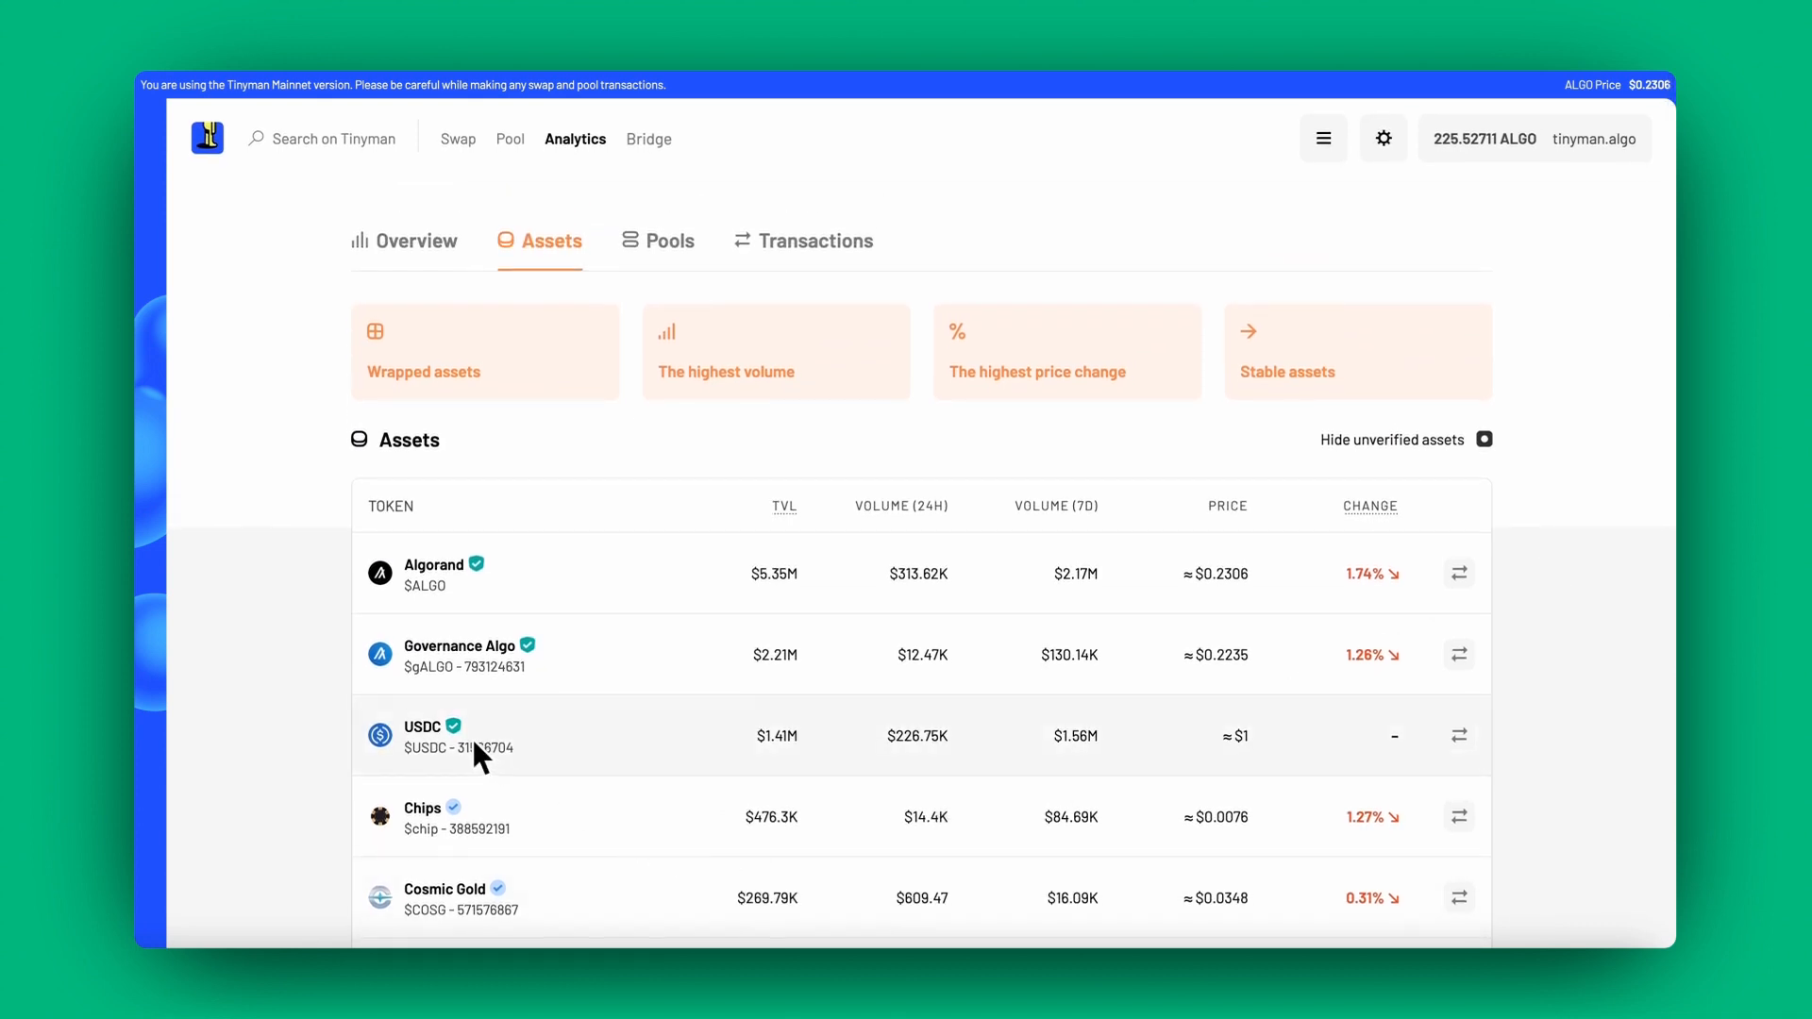
pyautogui.moveTo(413, 757)
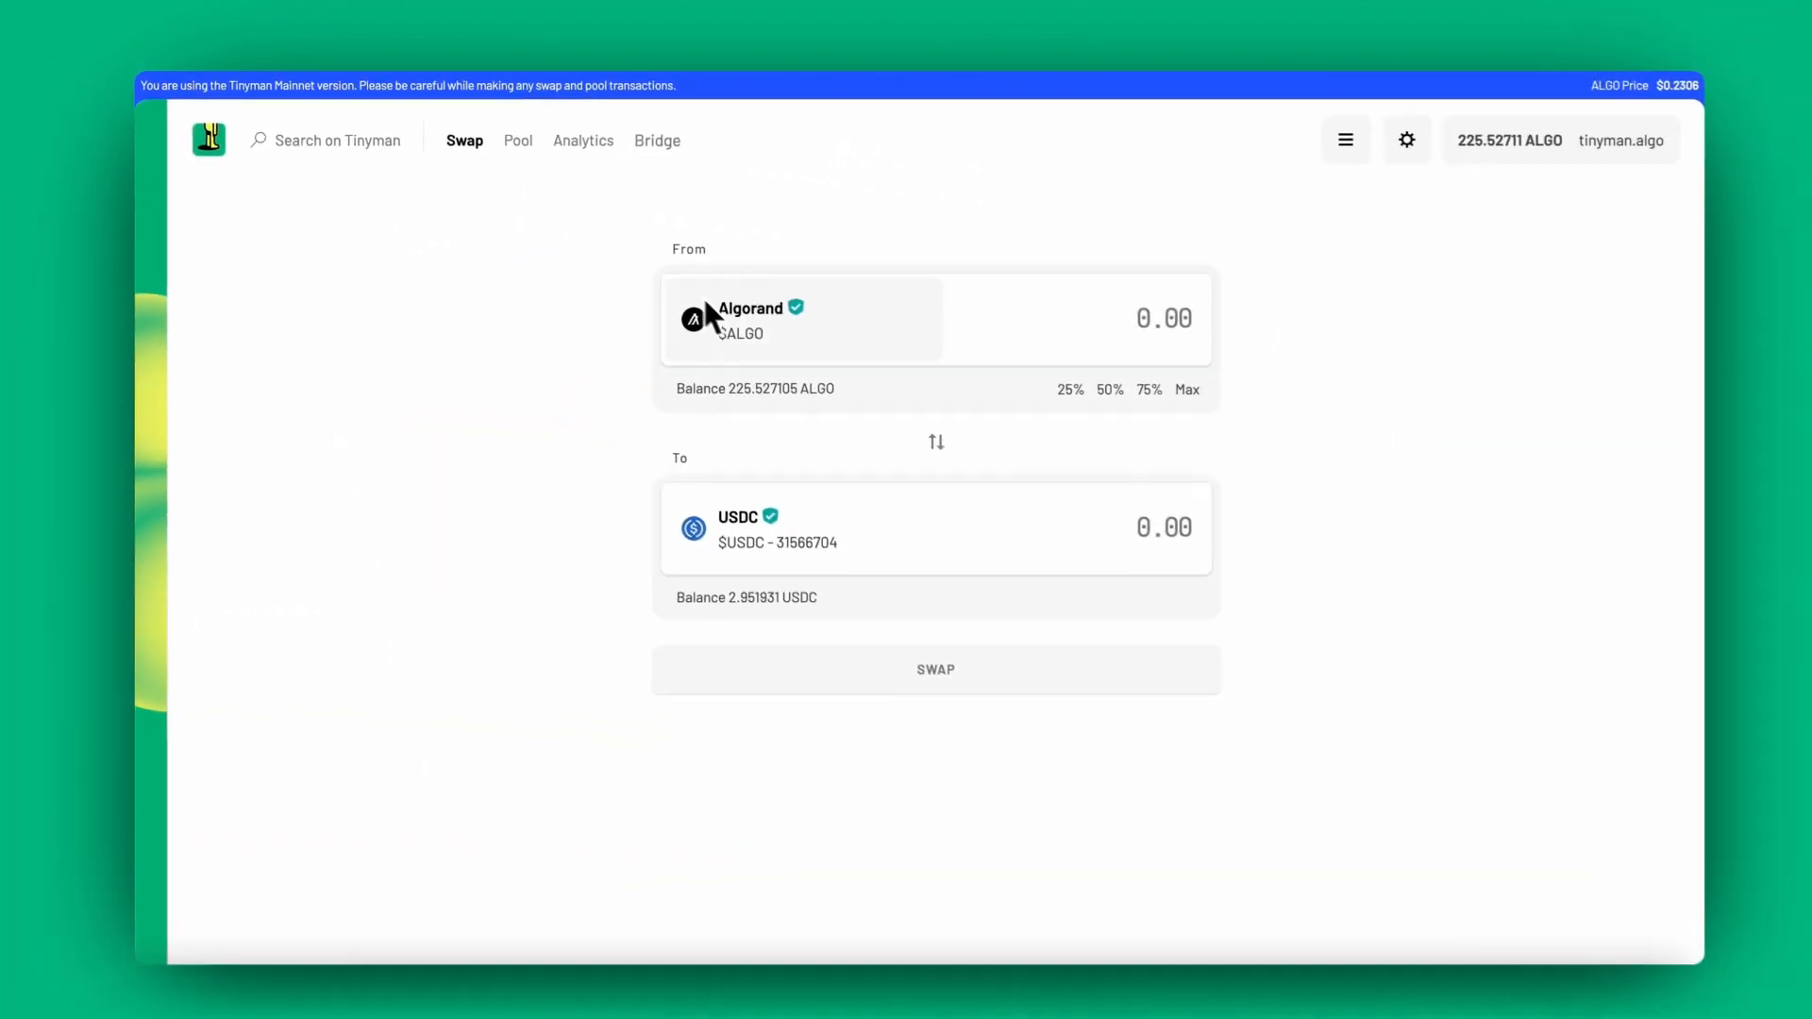
# - Choose Algorand as the From asset, with USDC as the To asset
pyautogui.click(751, 318)
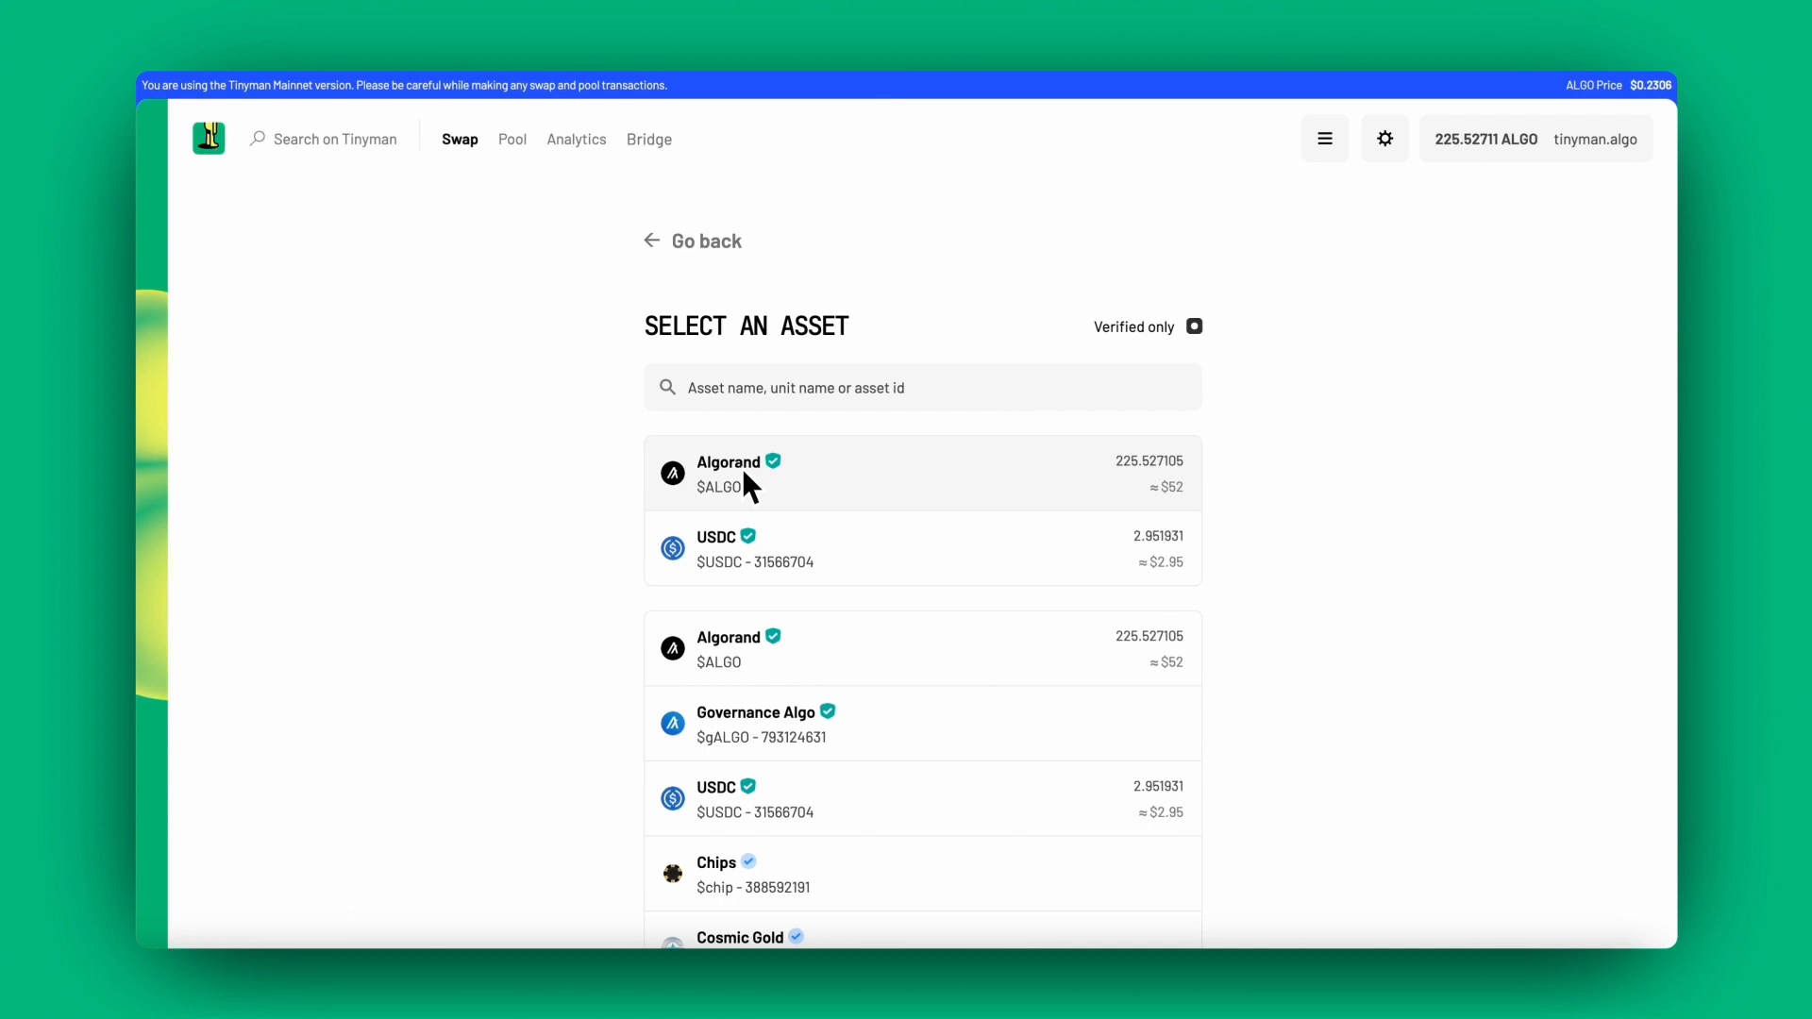
pyautogui.click(753, 549)
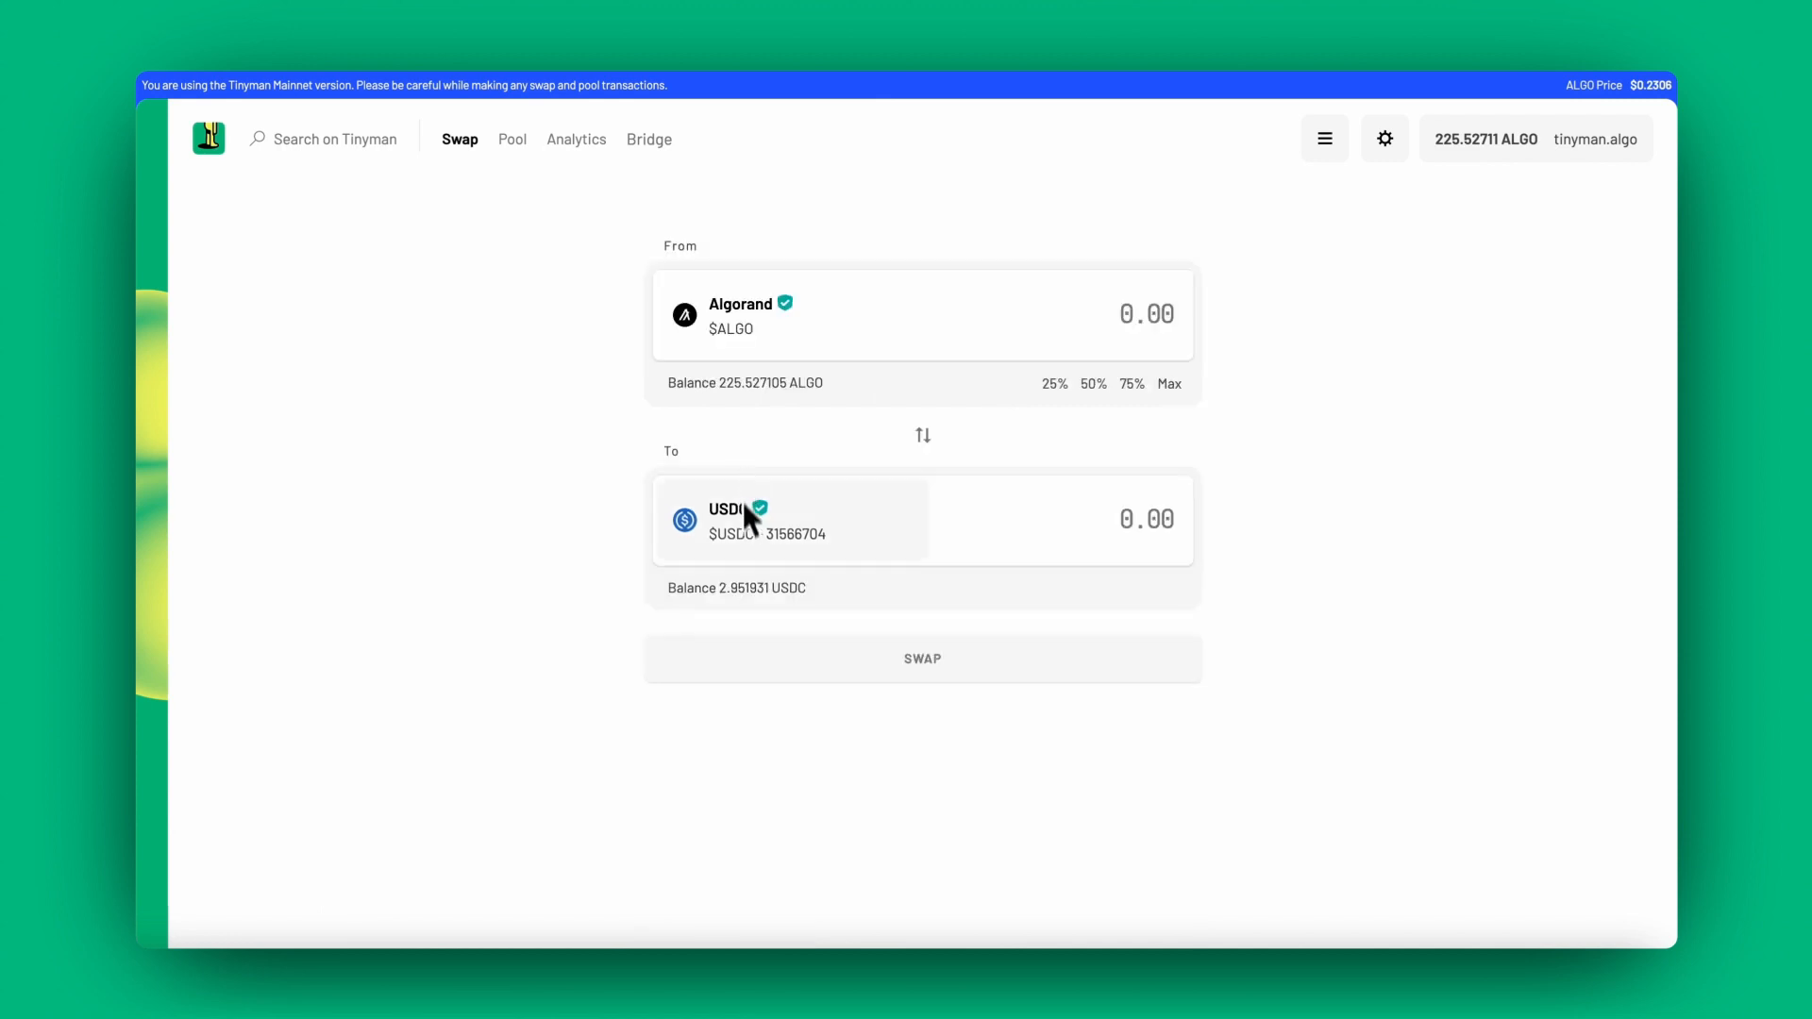
pyautogui.moveTo(765, 571)
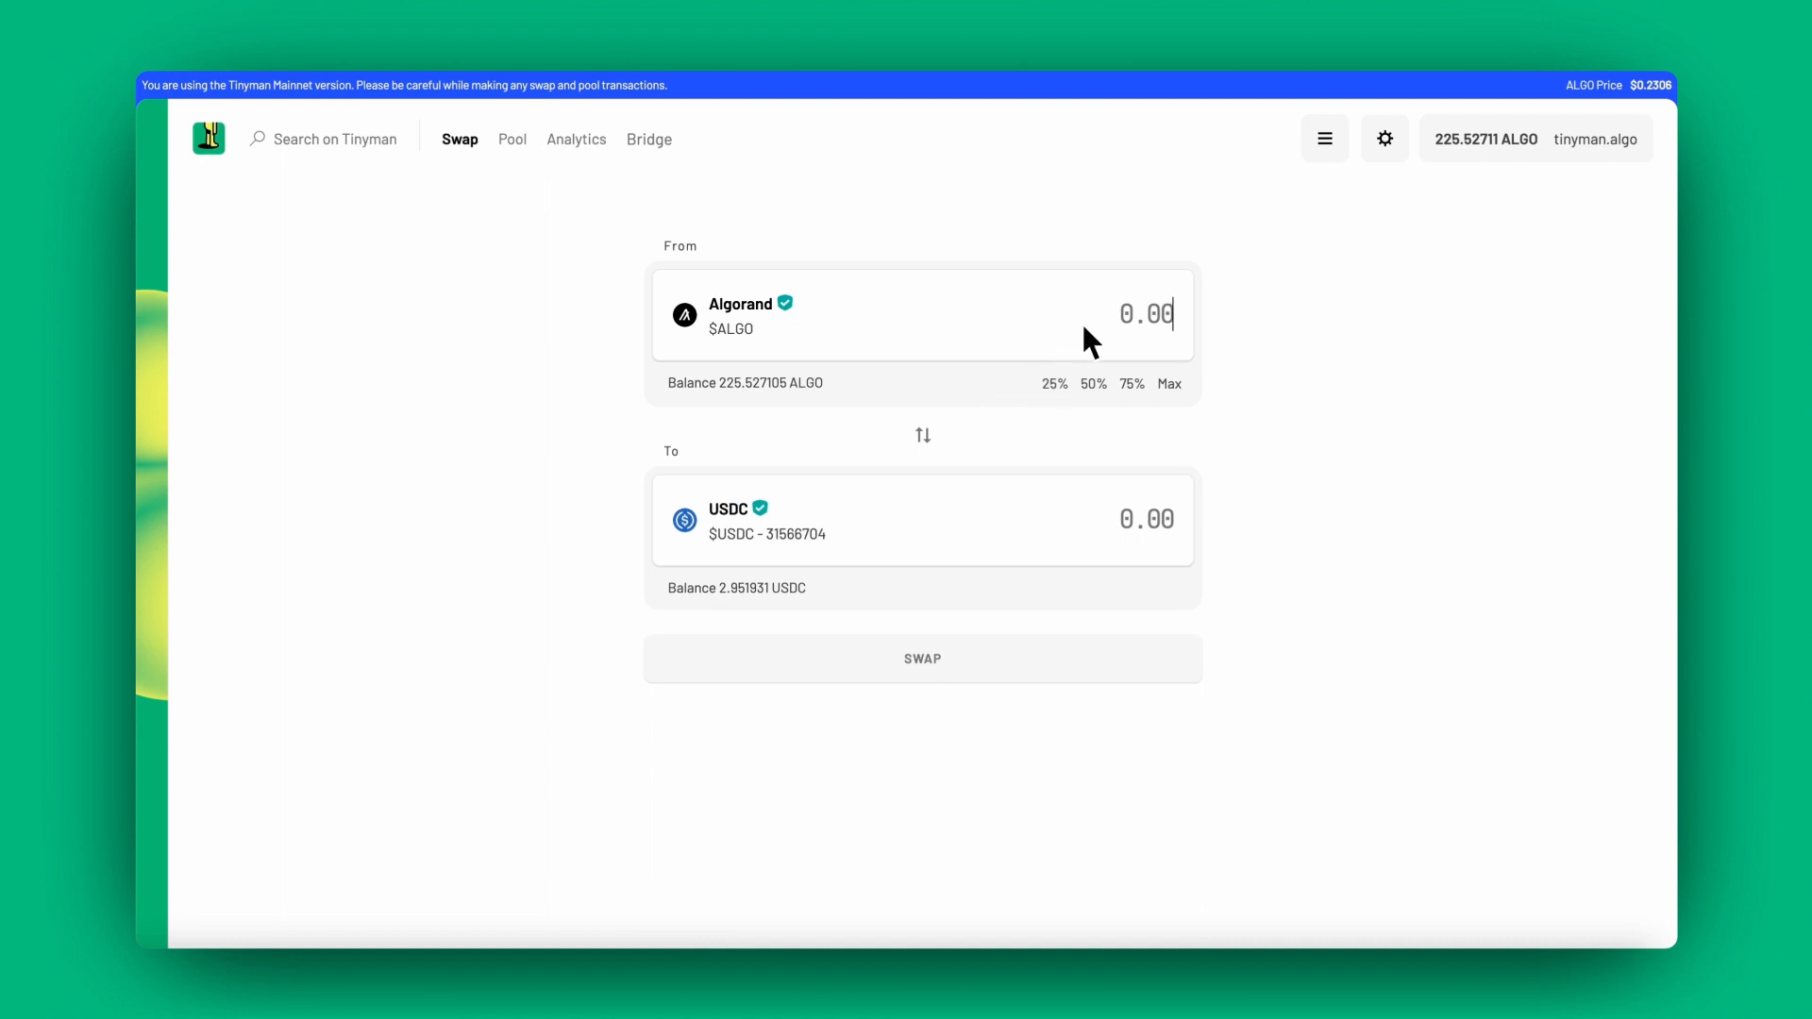
# - Enter a 10 ALGO amount and expand the Fair price details for pool, fee and slippage
pyautogui.write('10')
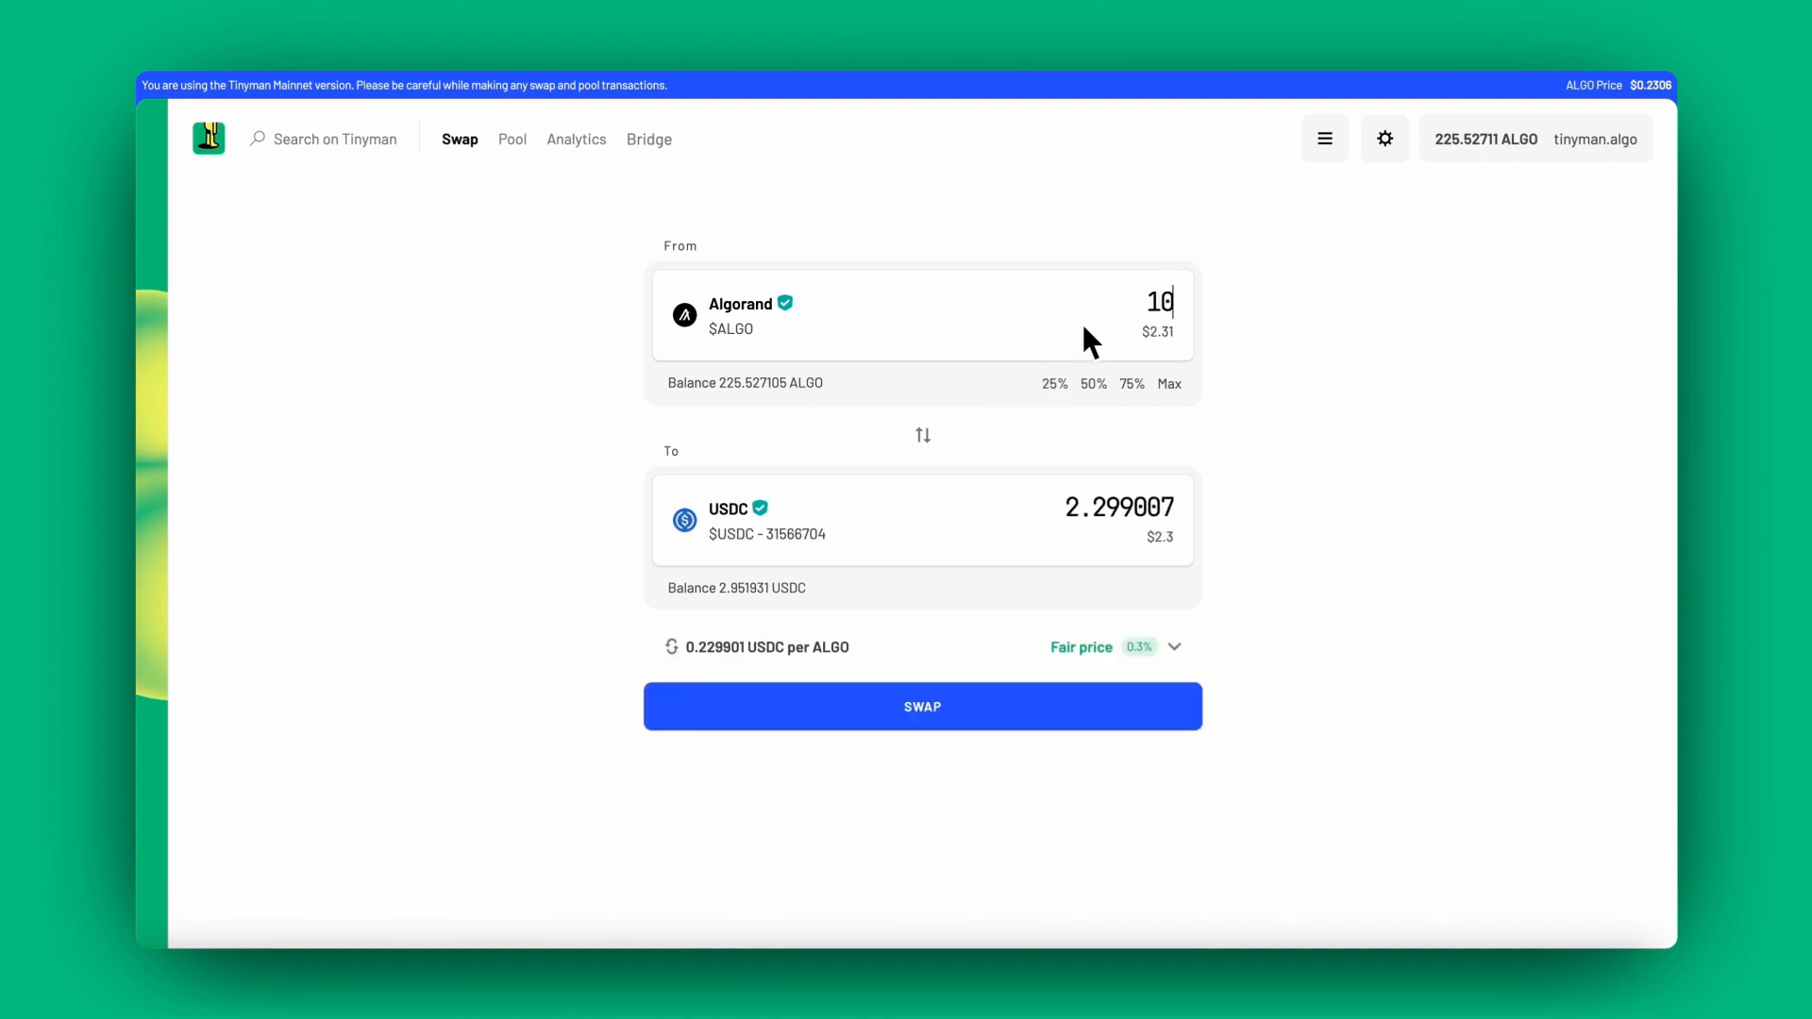
pyautogui.moveTo(1236, 645)
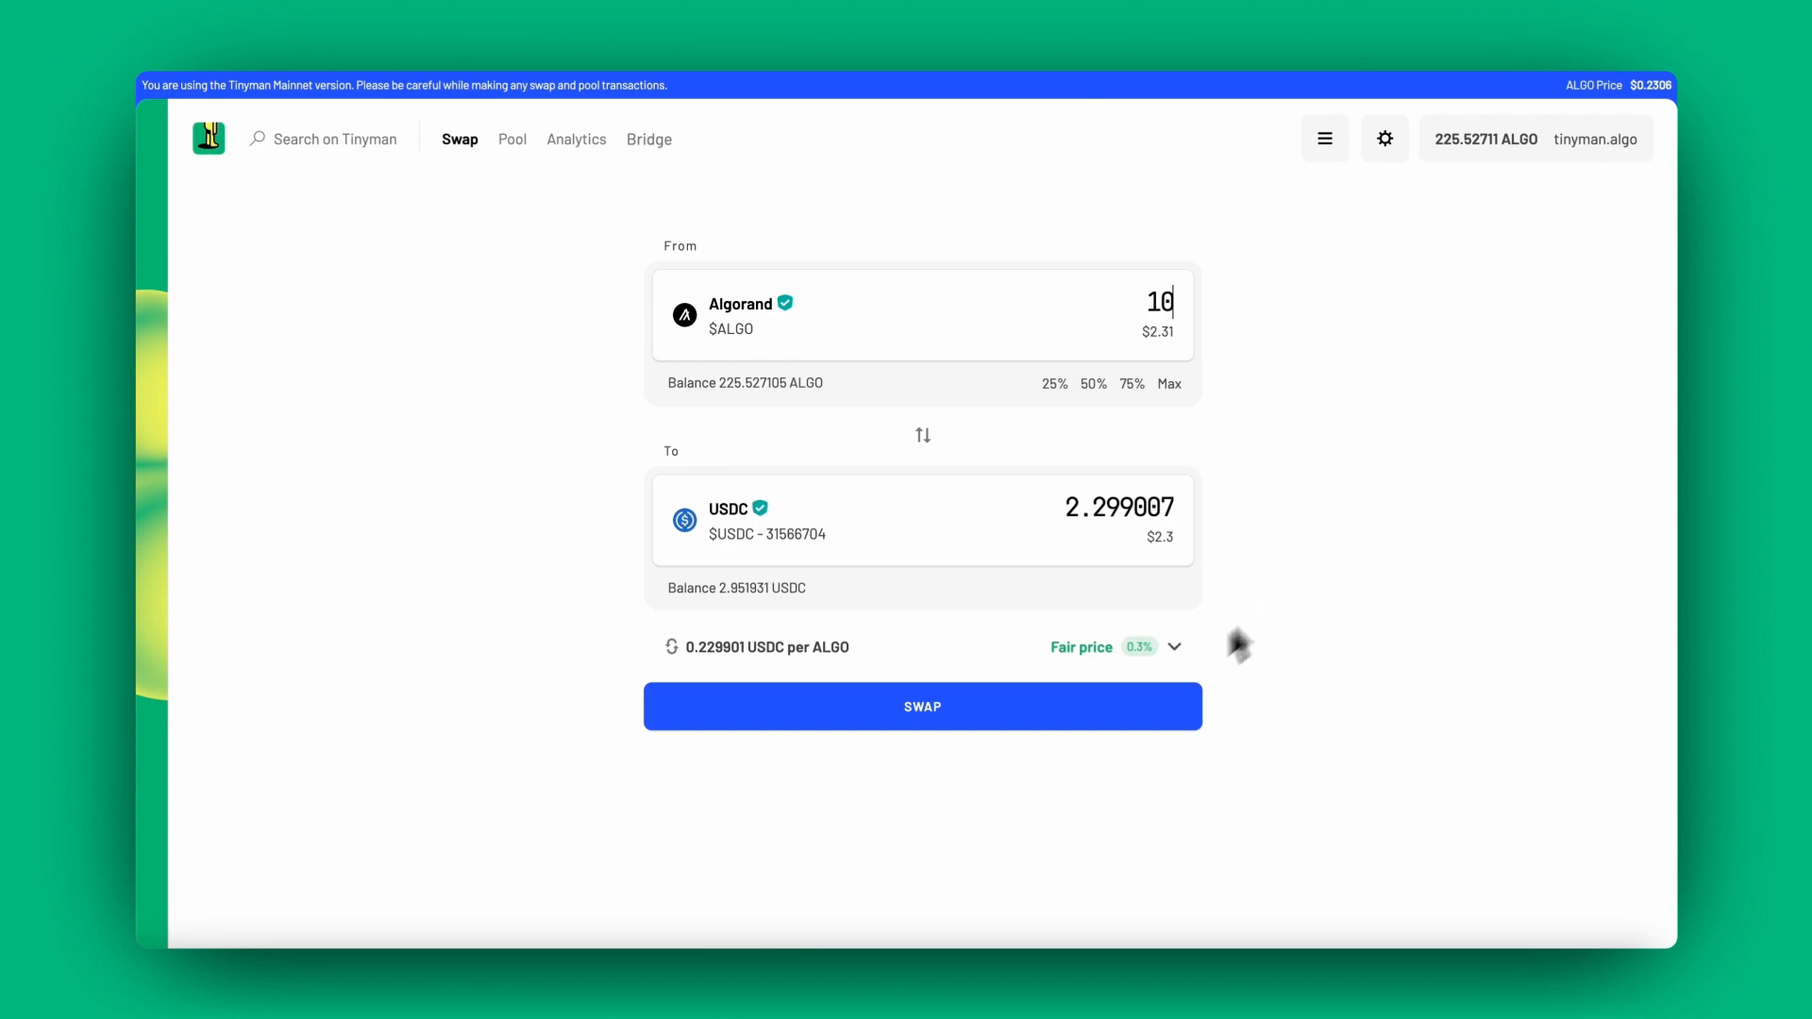
pyautogui.click(1173, 645)
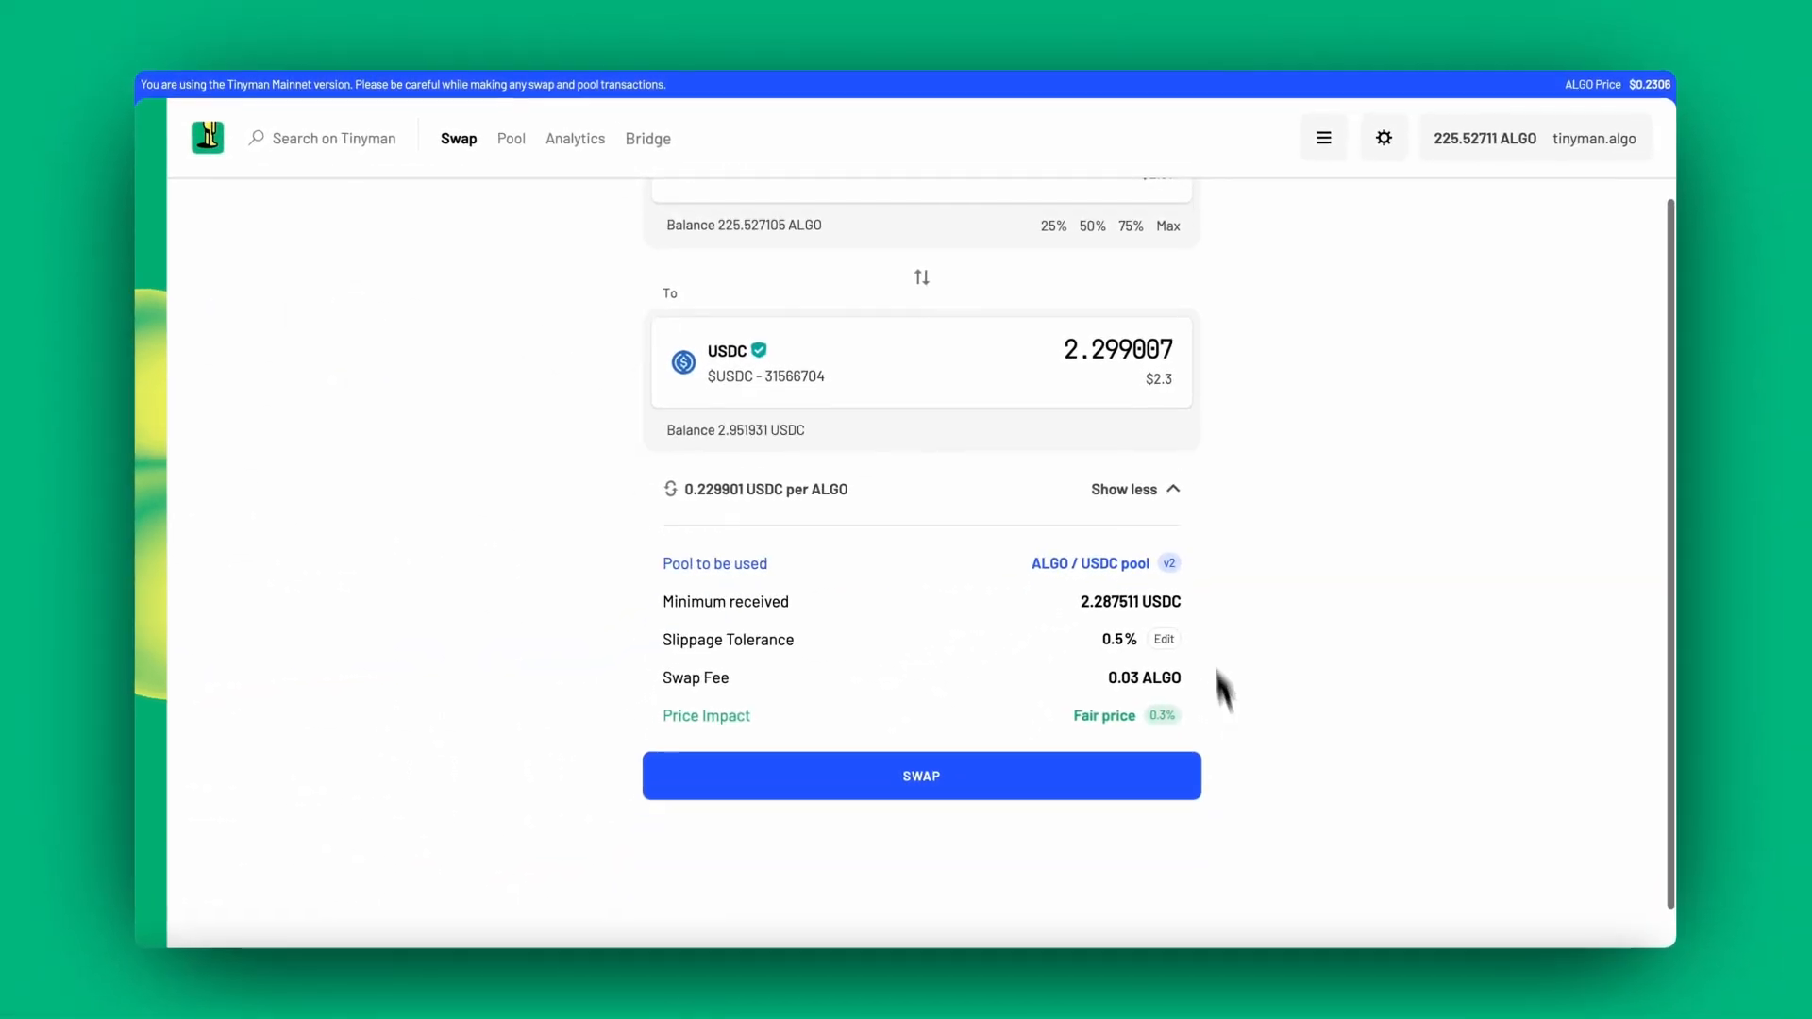
pyautogui.moveTo(1170, 694)
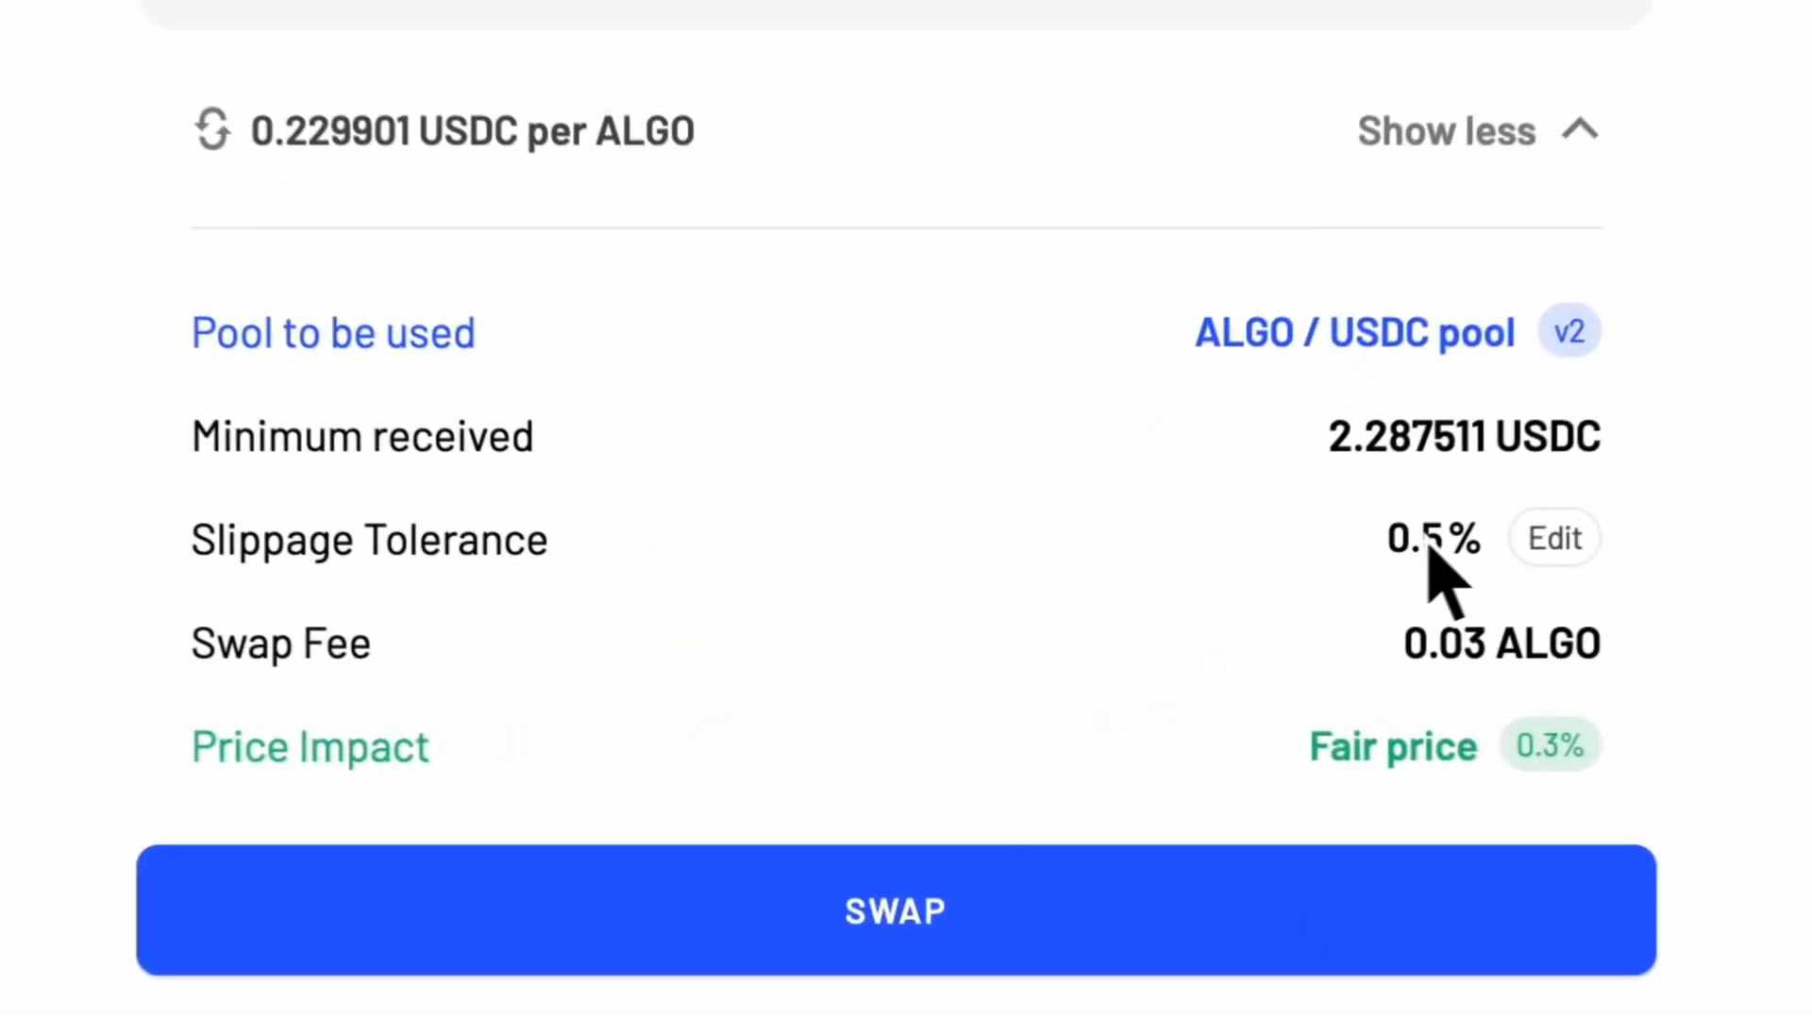
# - Save a 1% slippage tolerance, giving a 2.276016 USDC minimum received
pyautogui.click(1553, 537)
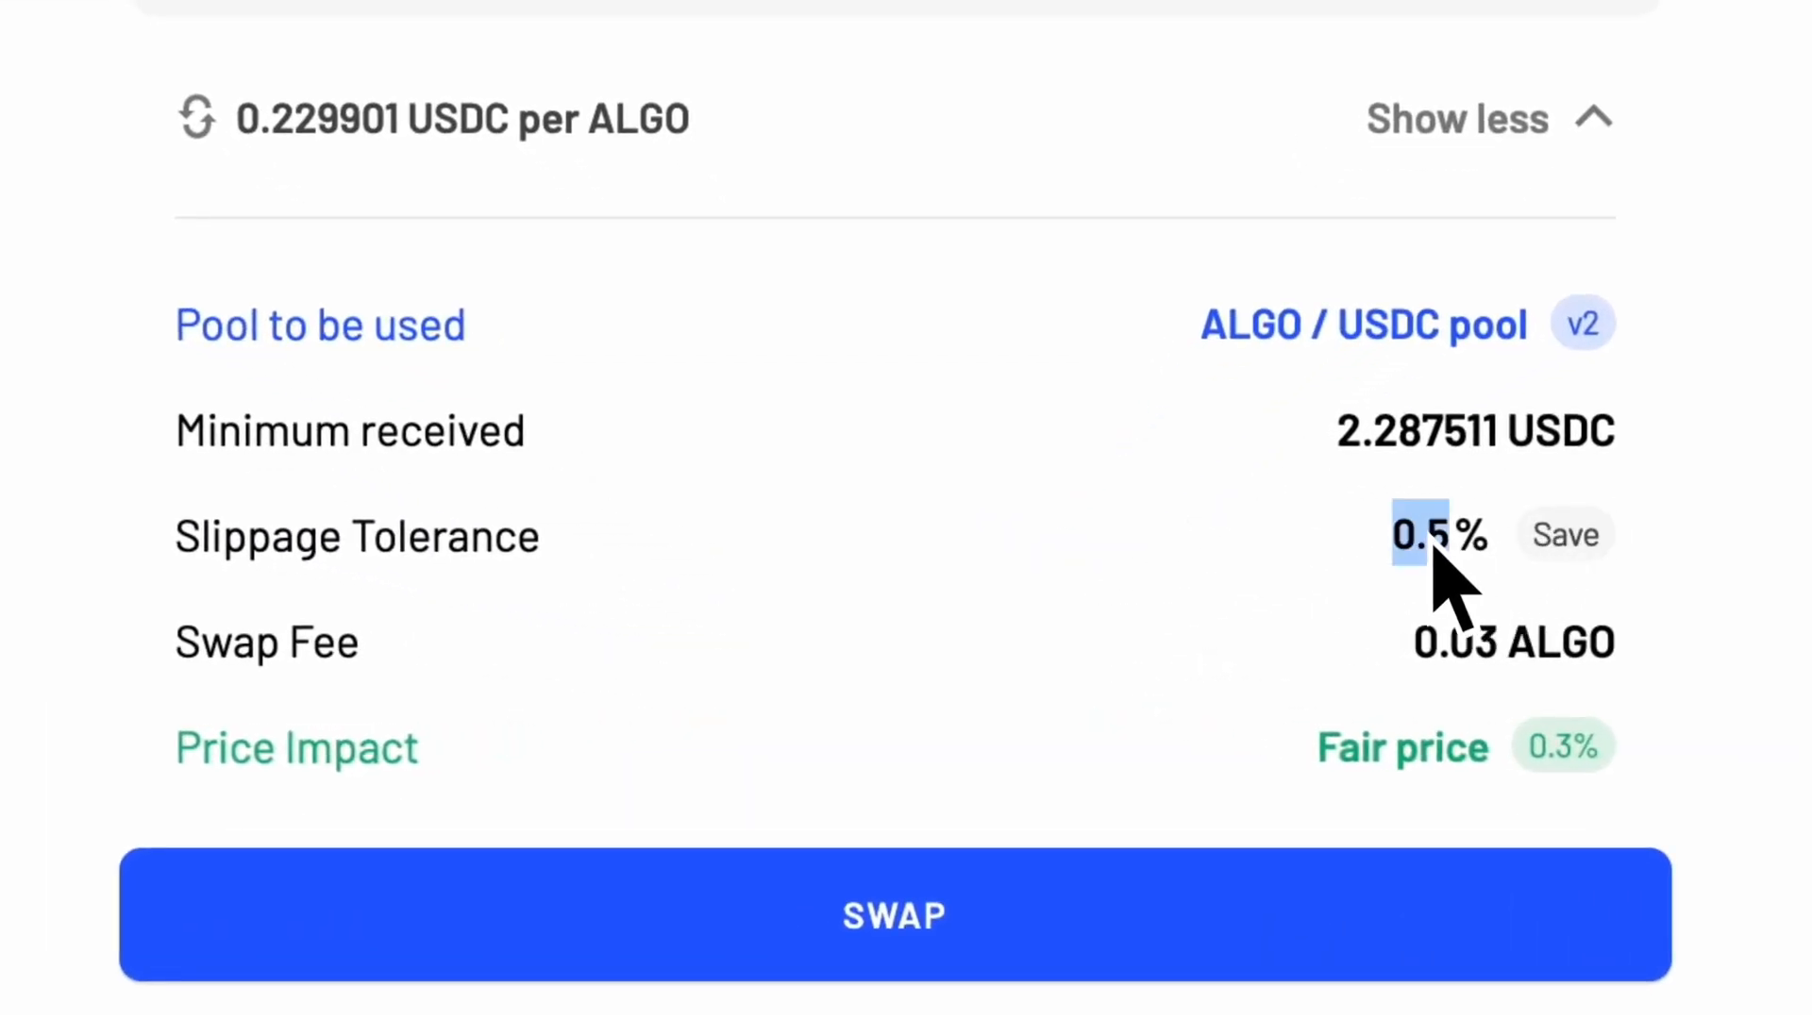
pyautogui.write('3')
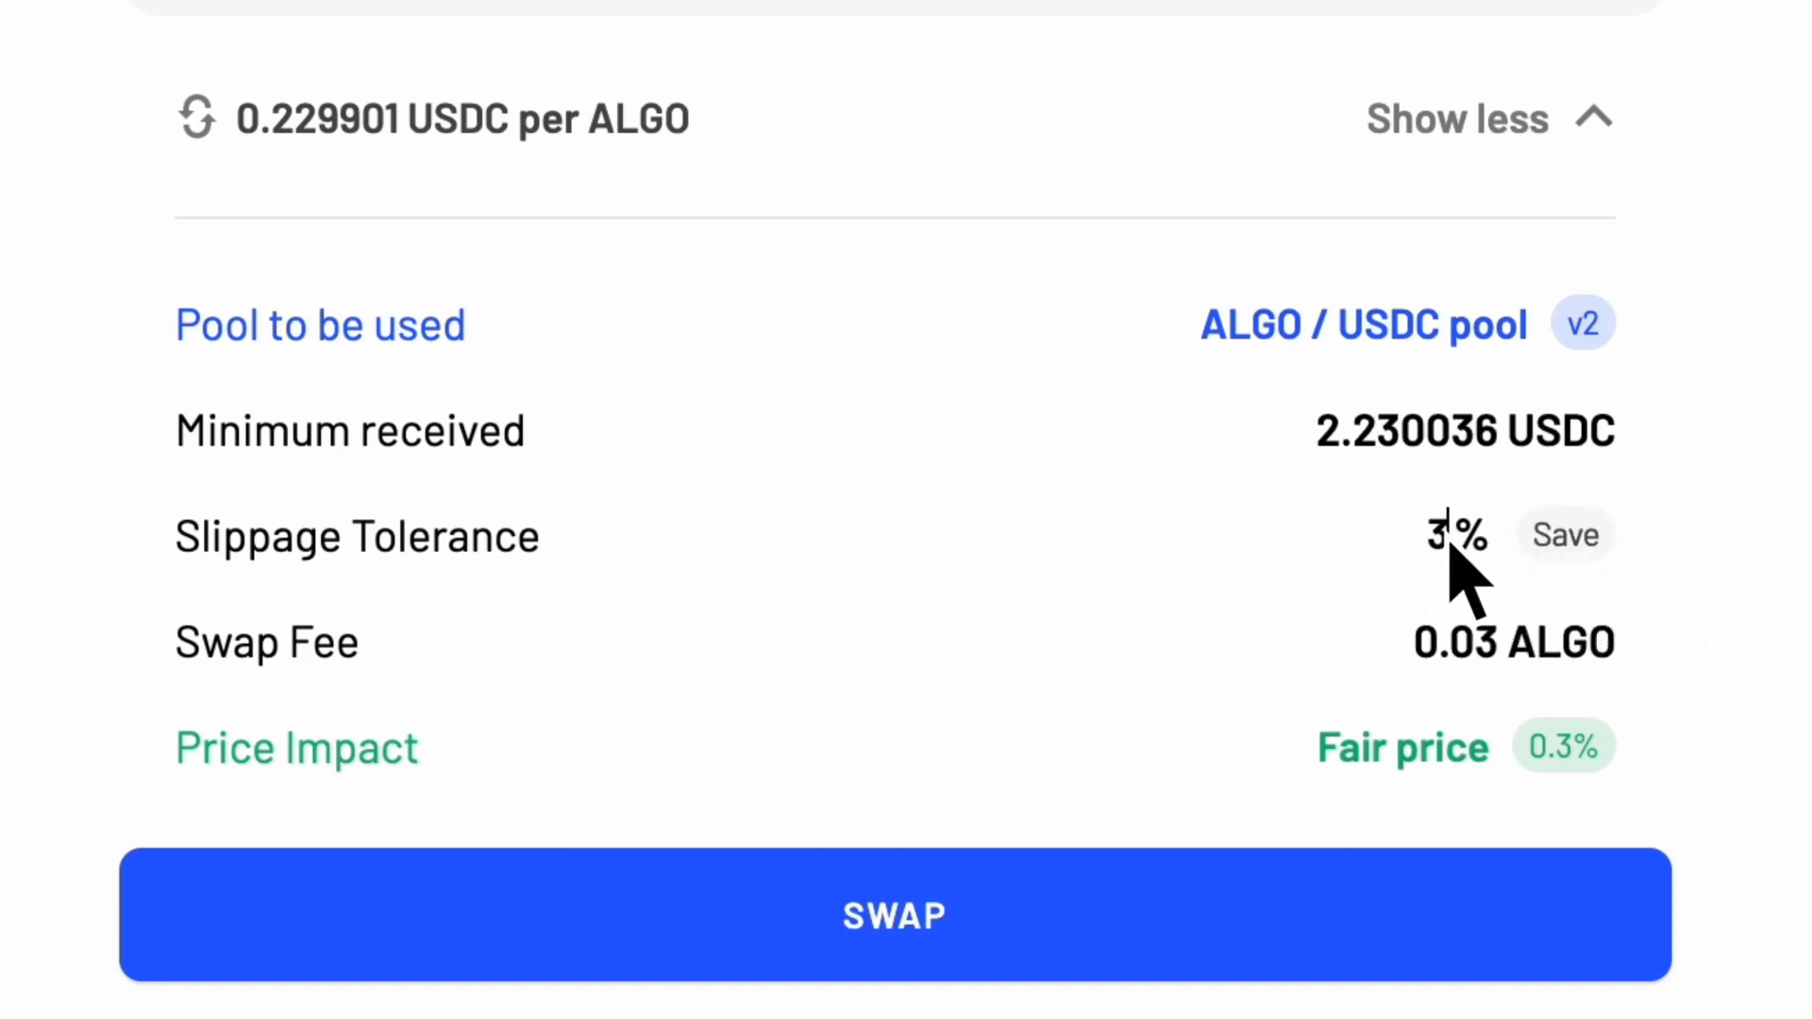
pyautogui.click(1564, 535)
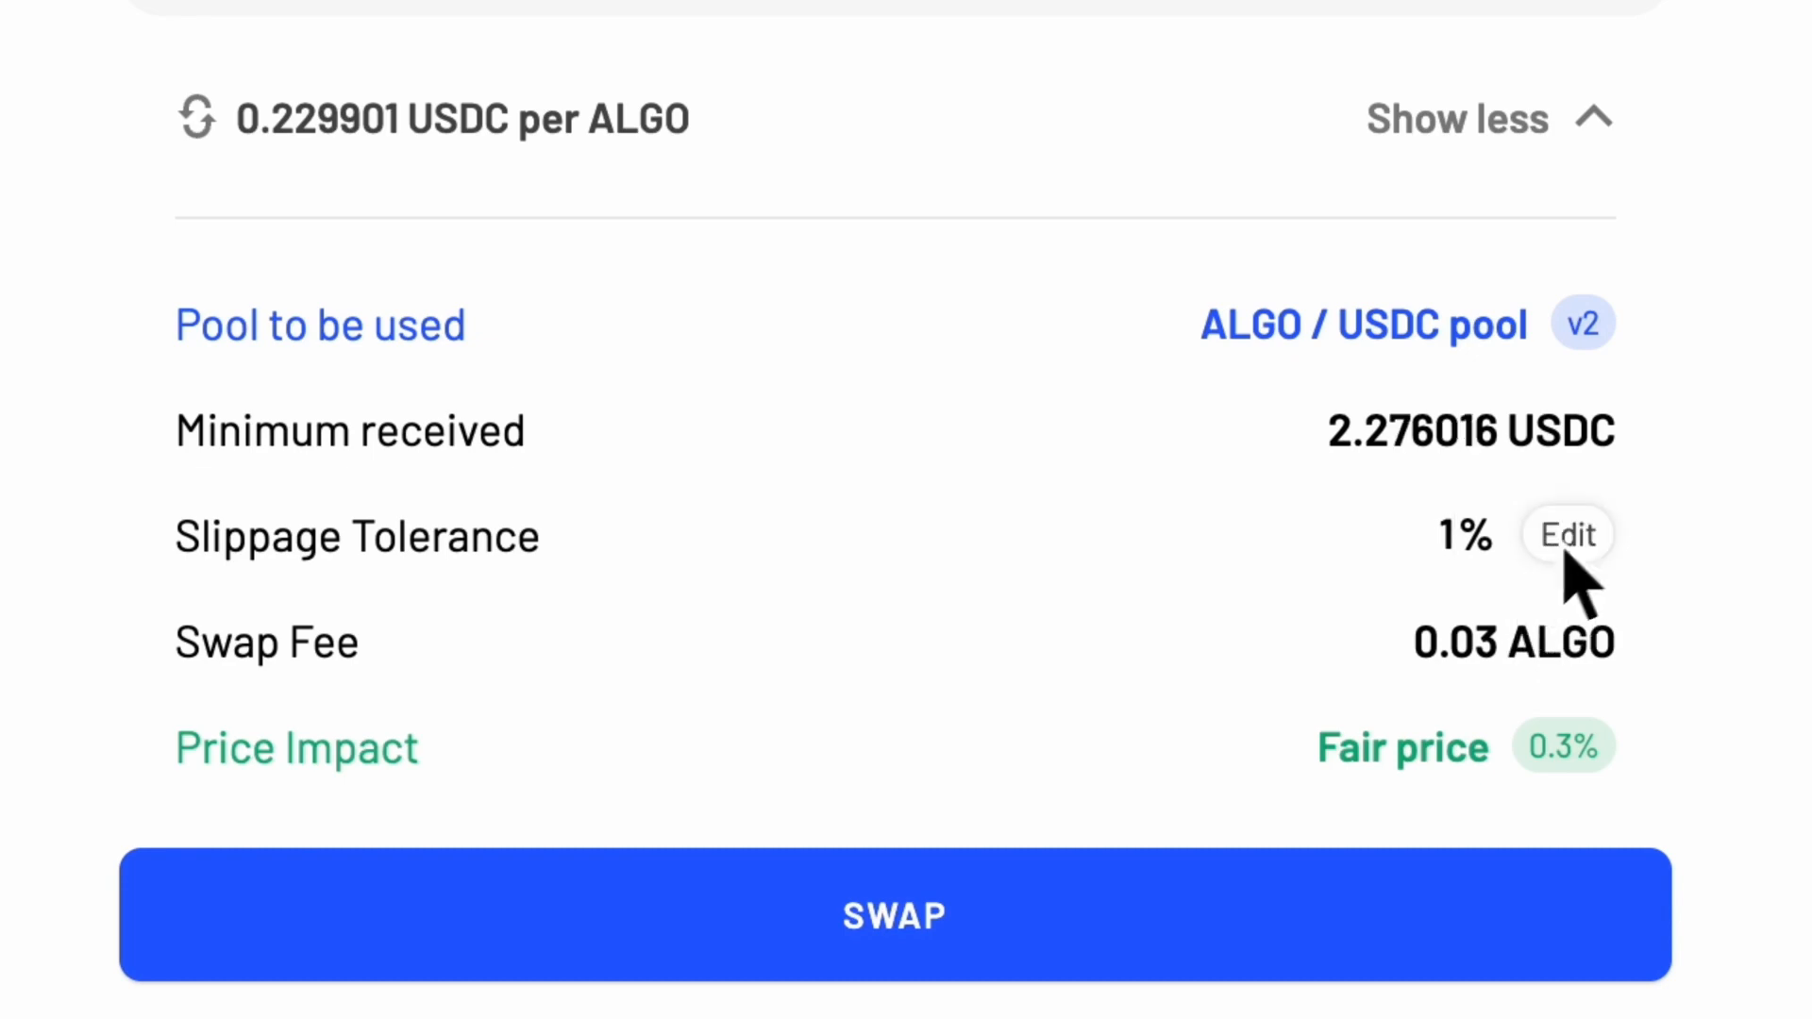
pyautogui.moveTo(1641, 901)
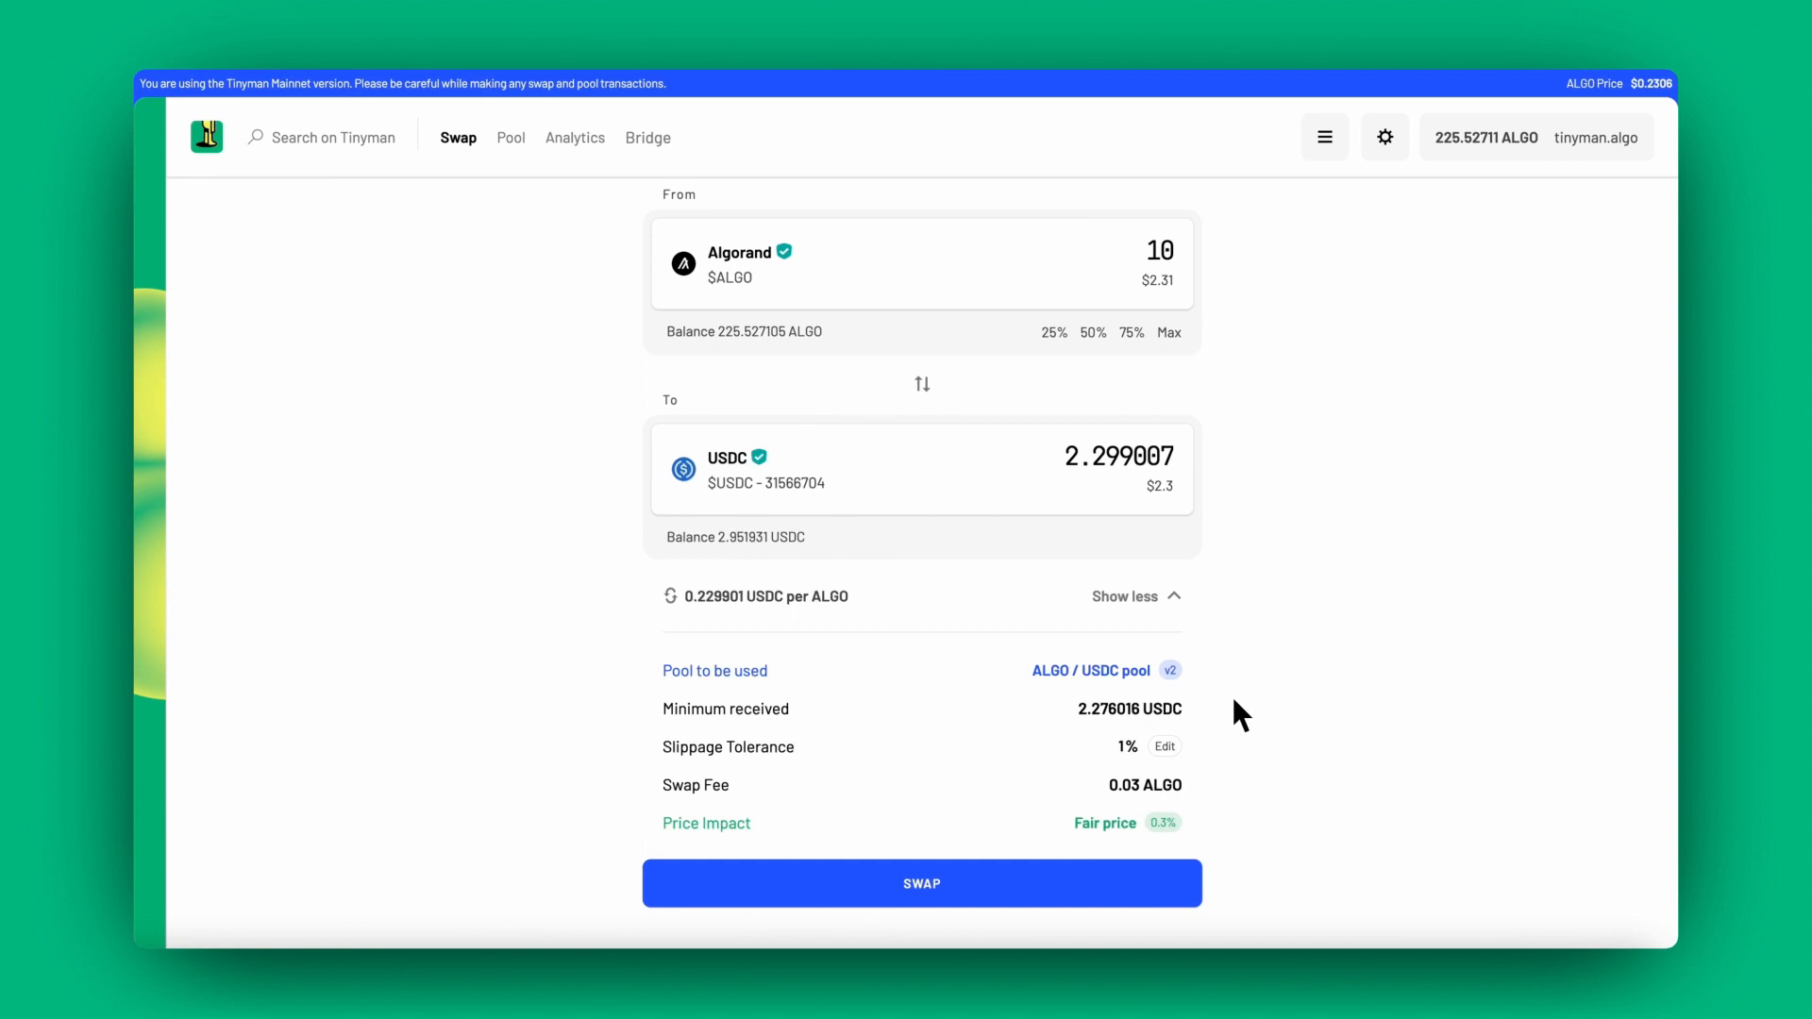
pyautogui.moveTo(1010, 890)
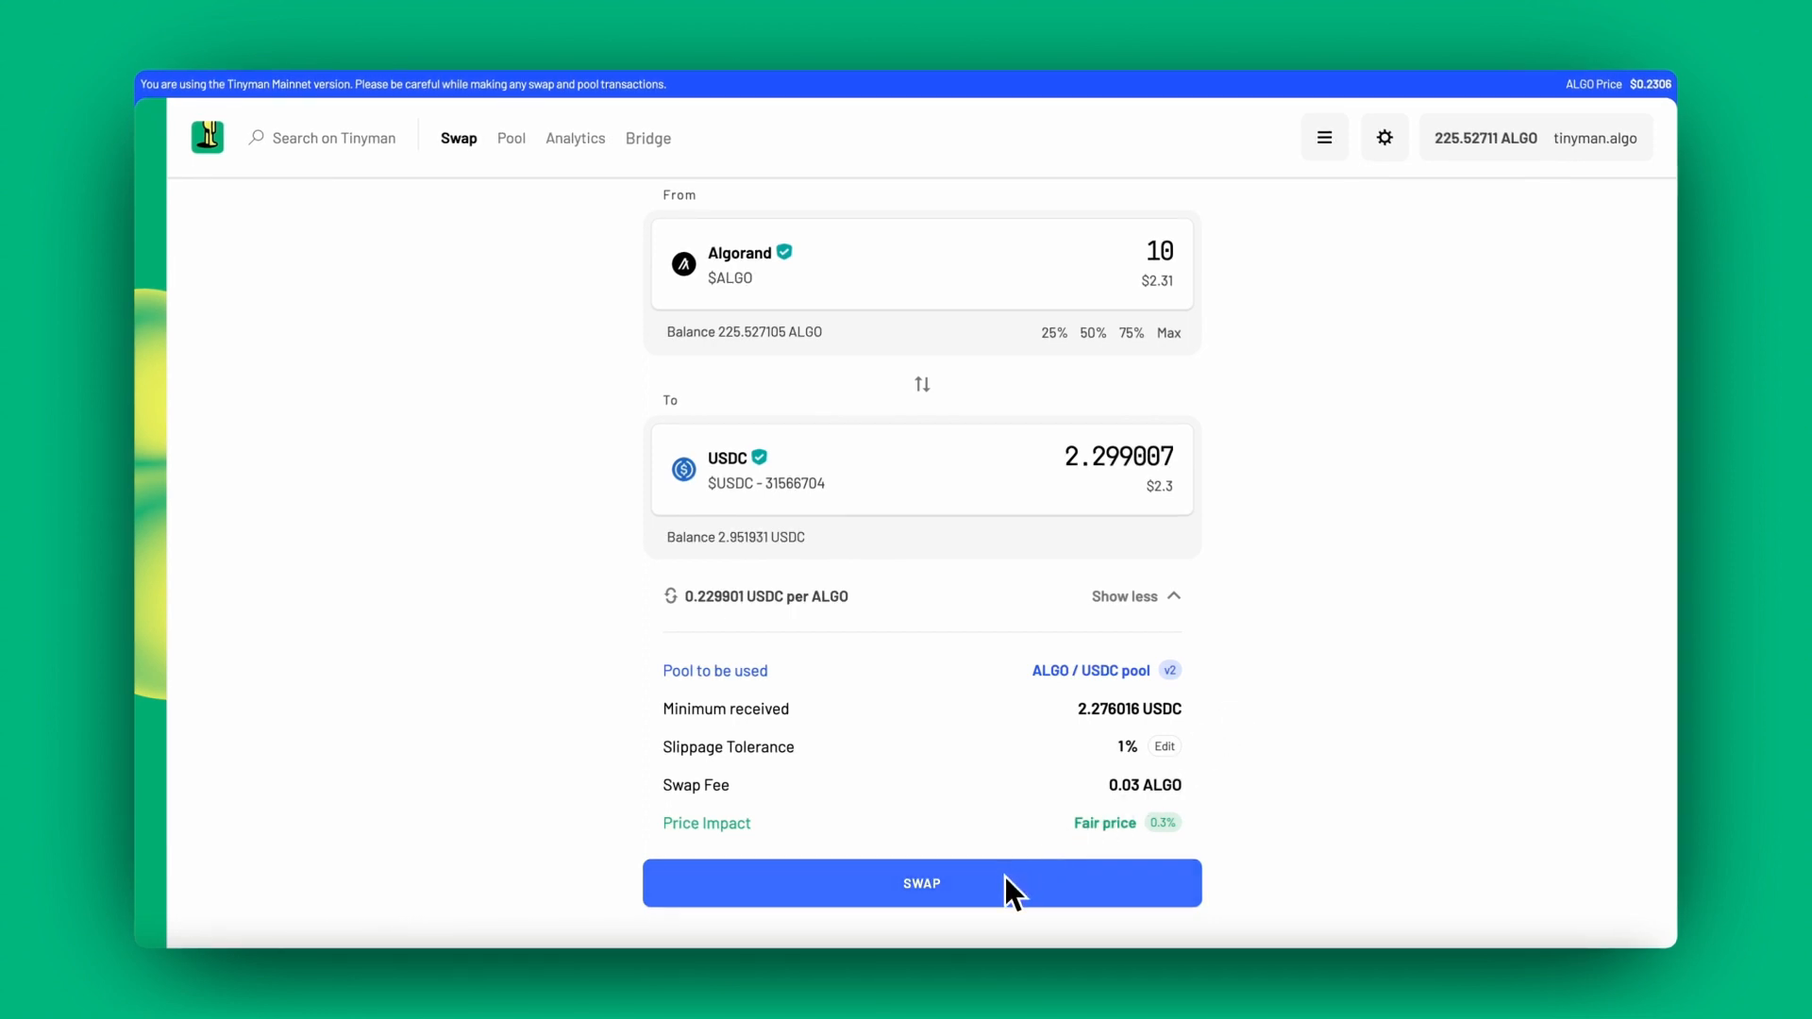
# - Submit the 10 ALGO swap, confirm the summary, and approve all transactions in Pera Connect
pyautogui.click(921, 883)
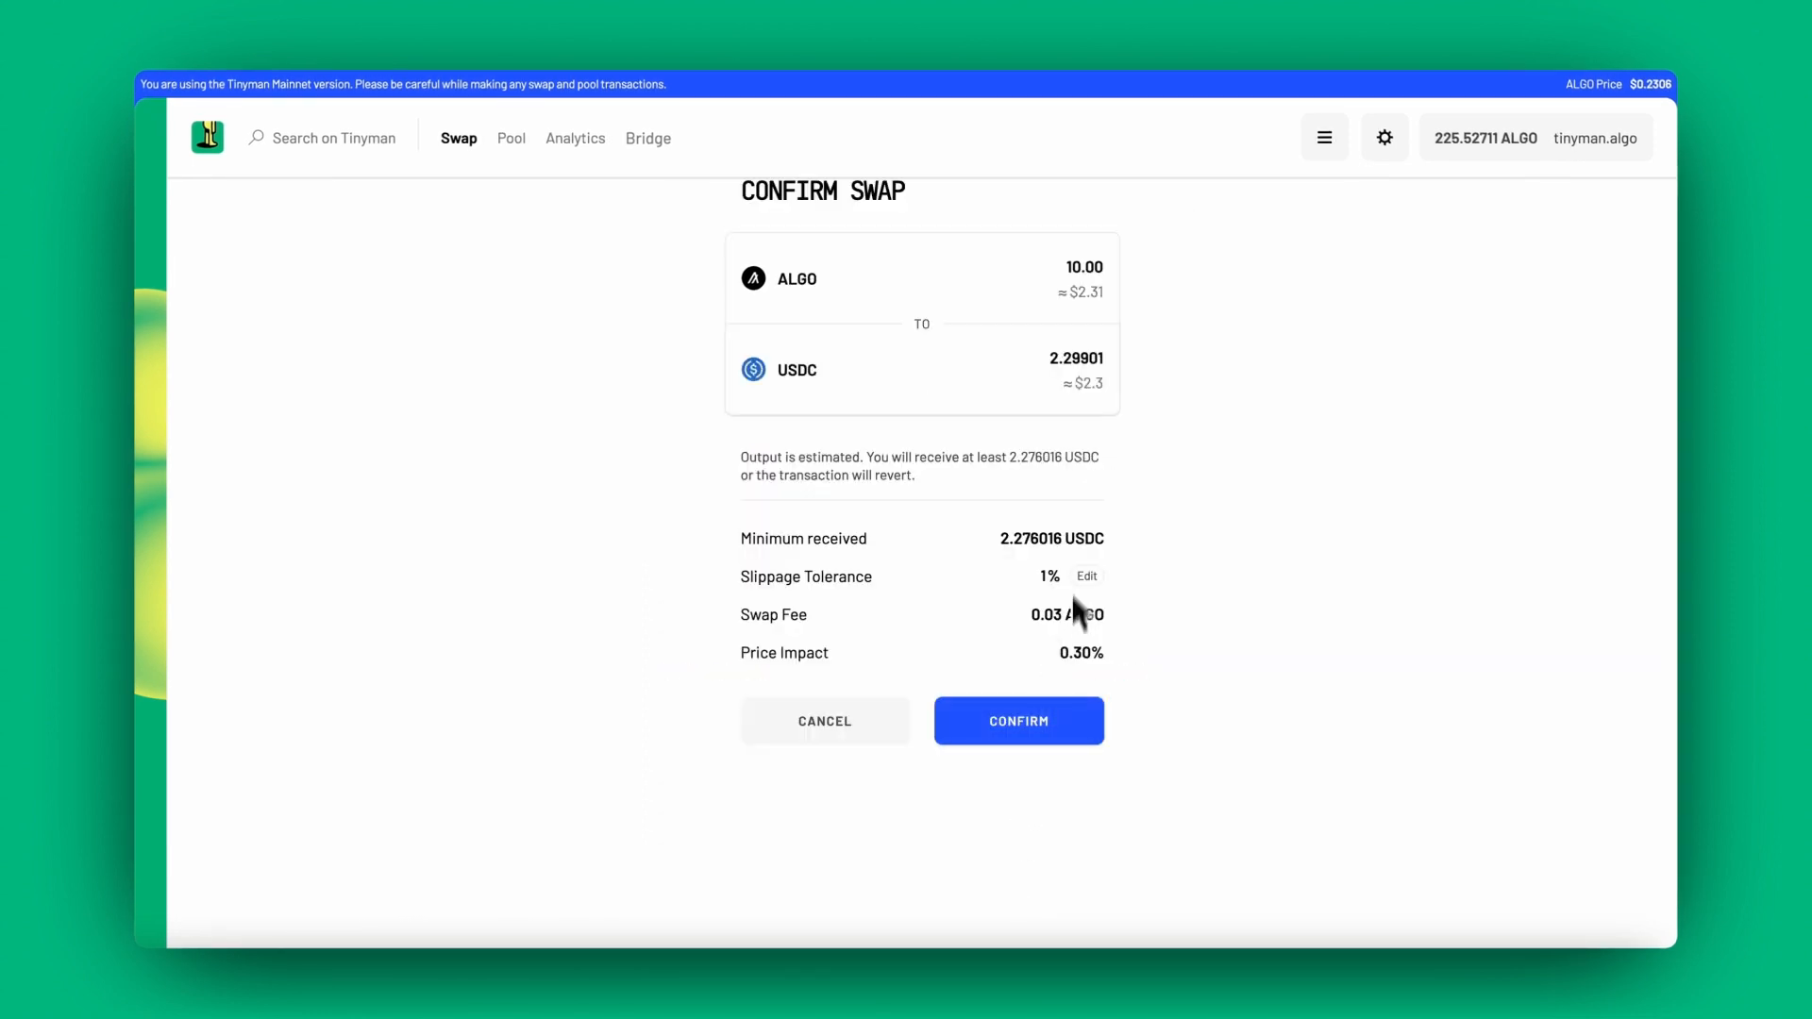
pyautogui.click(1019, 720)
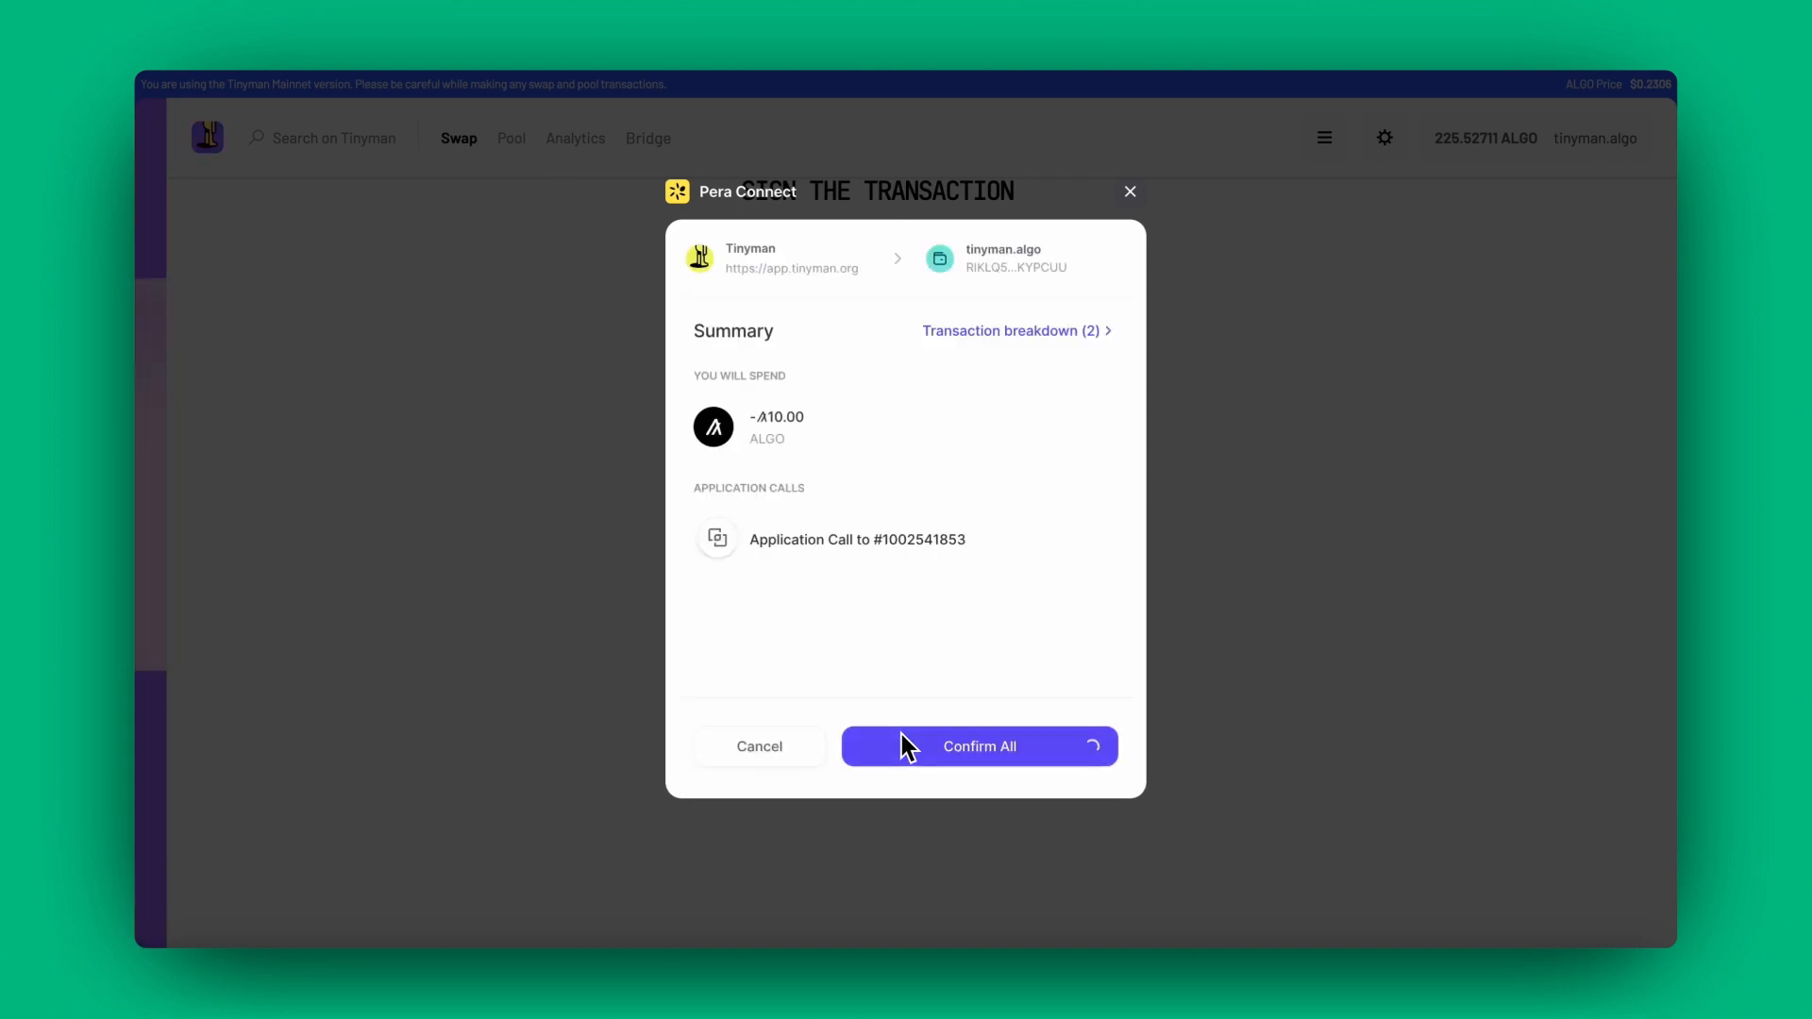
pyautogui.click(979, 745)
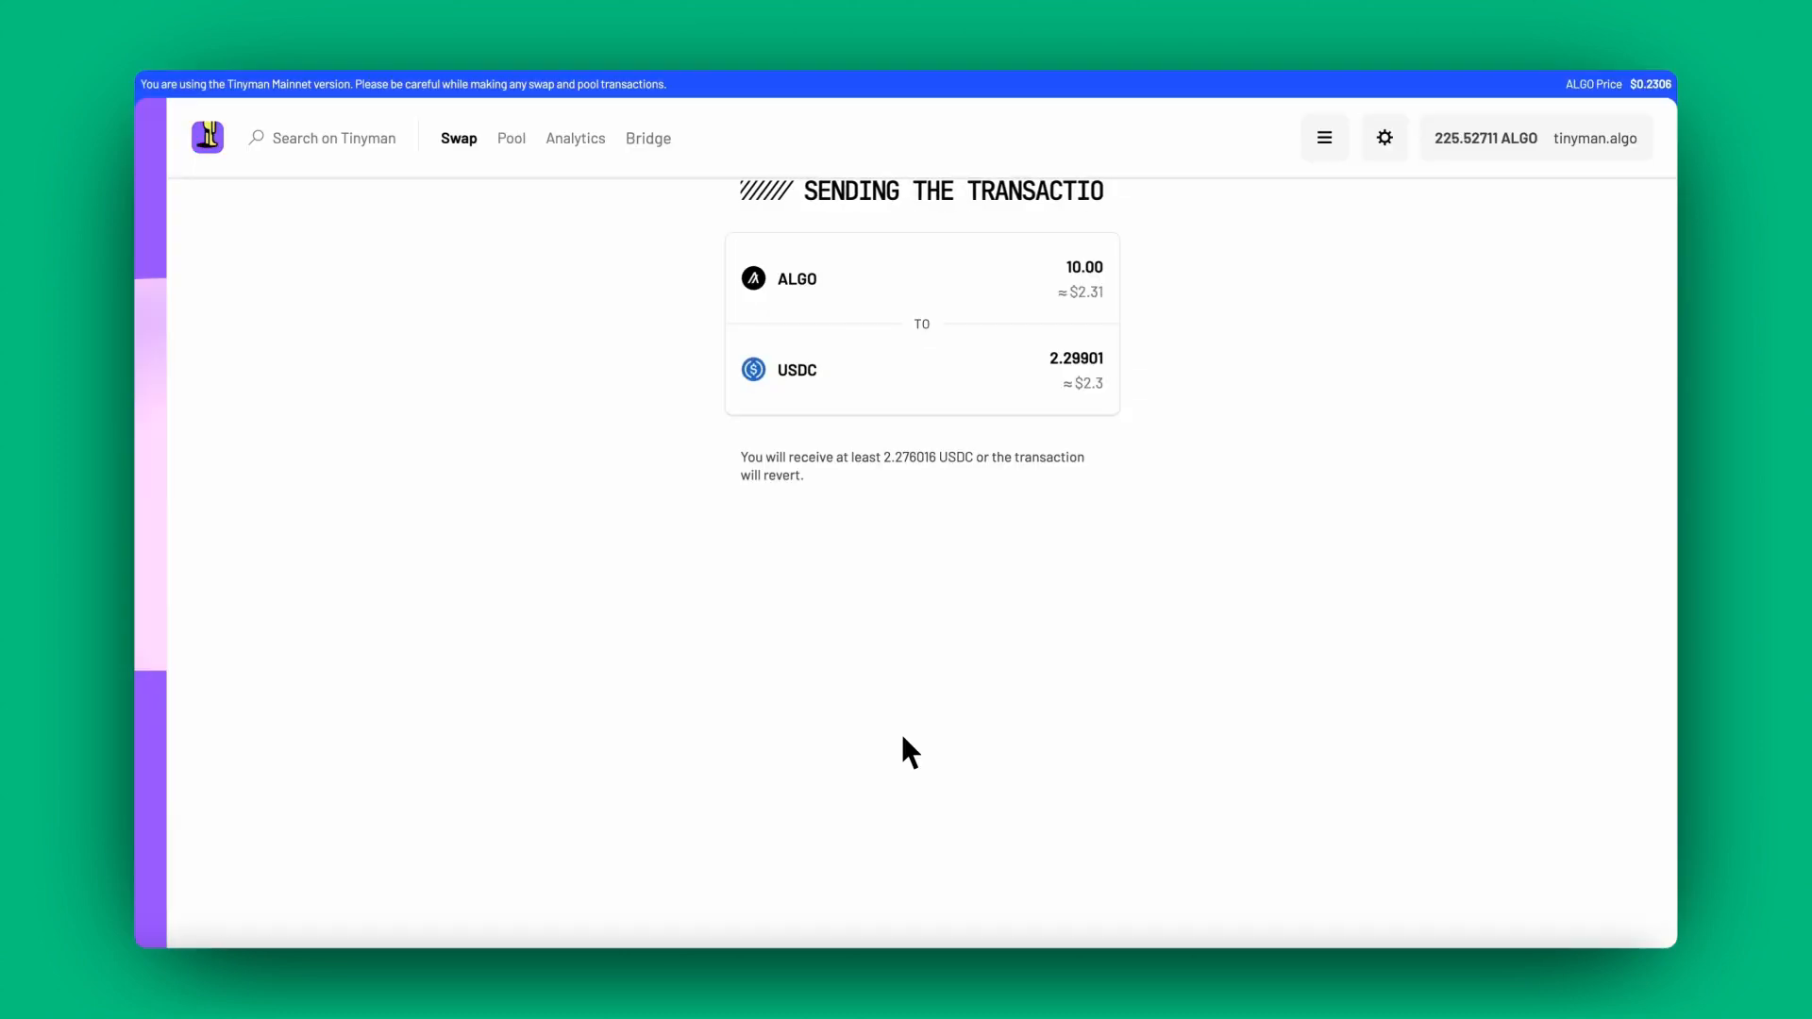